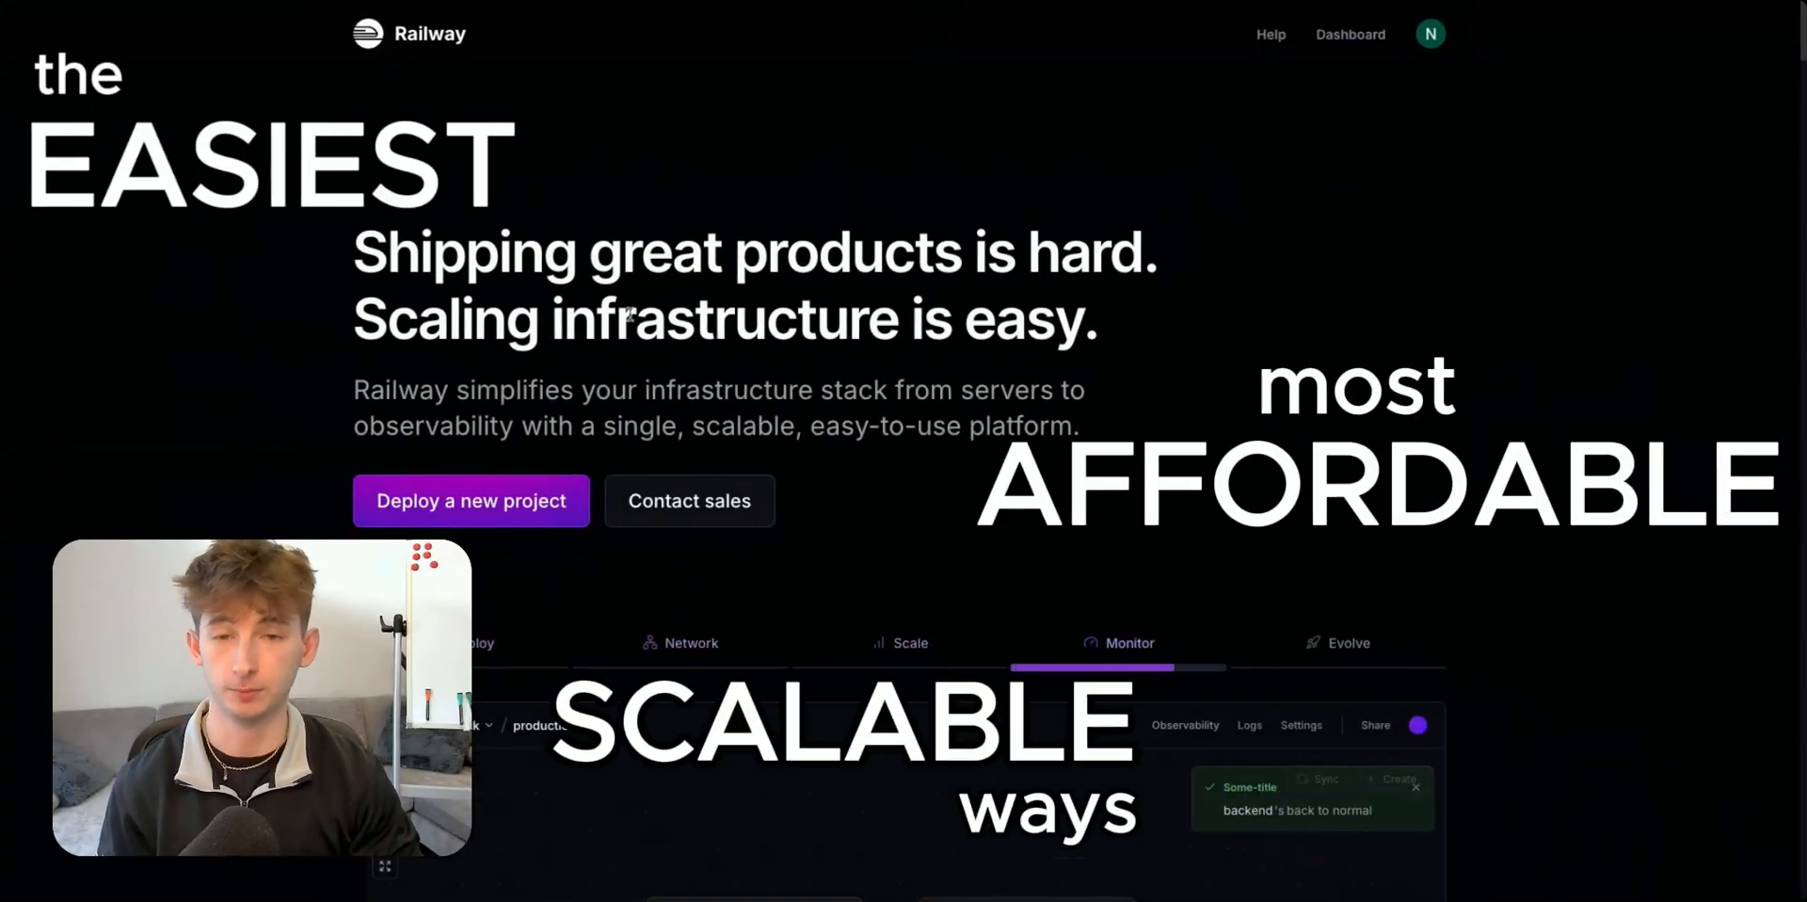
# Browse the homepage cards, then open the profile menu showing the trial workspace.
pyautogui.click(1429, 34)
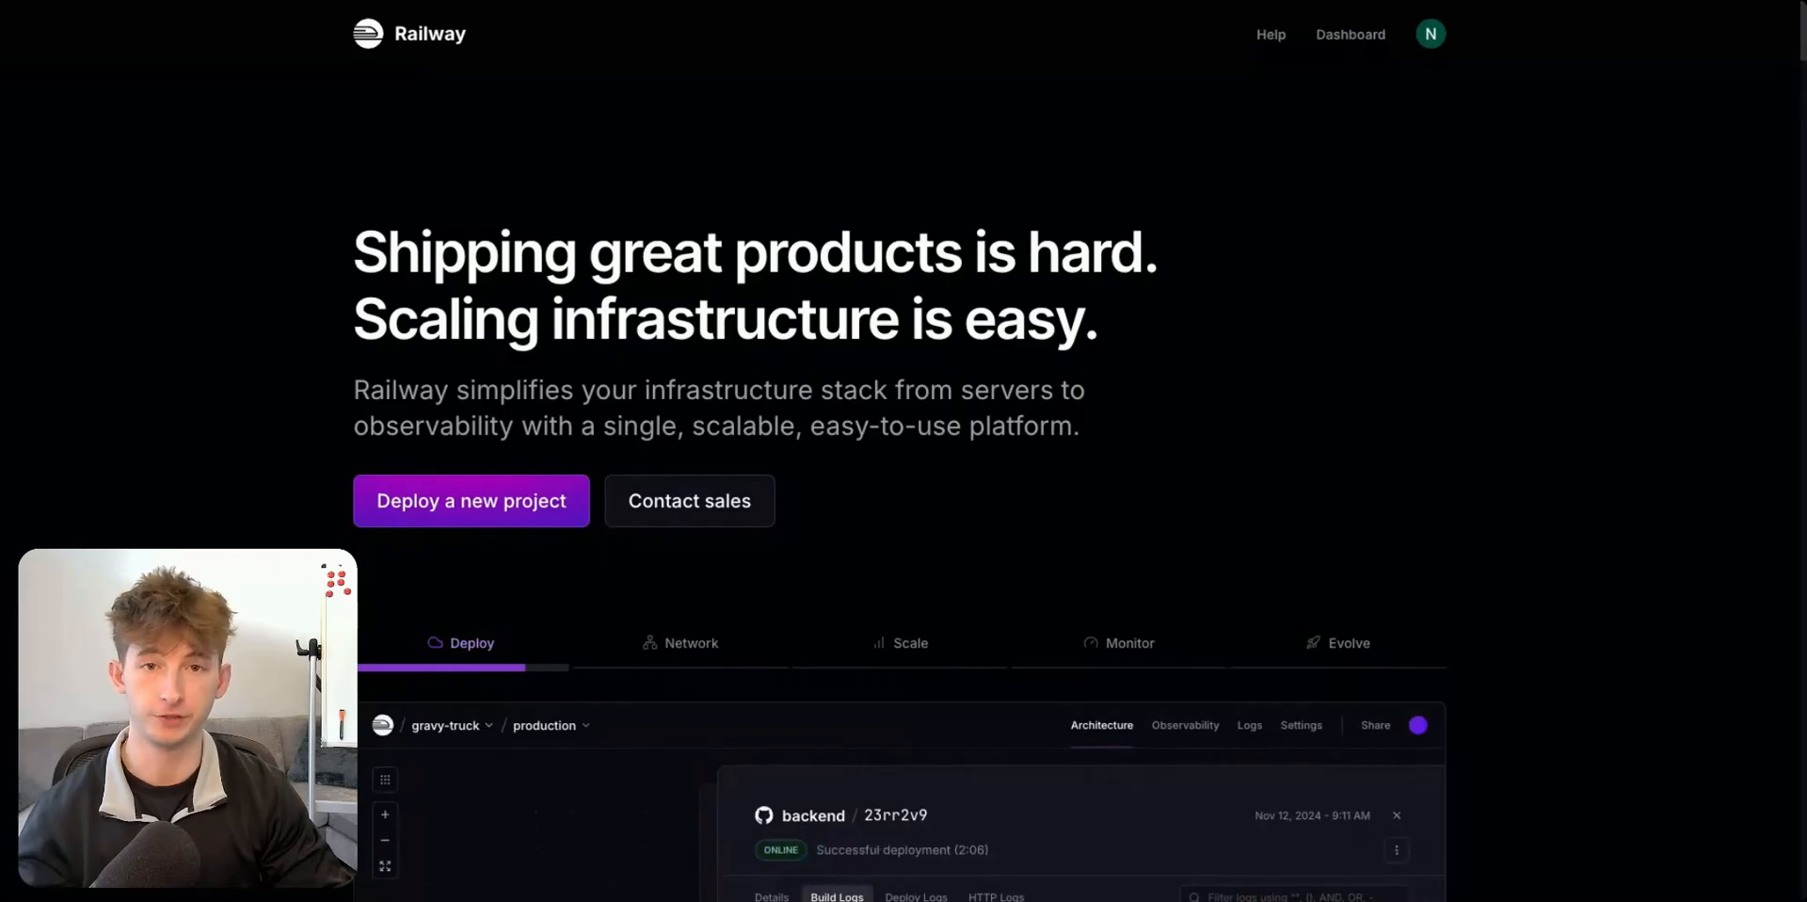
pyautogui.click(690, 642)
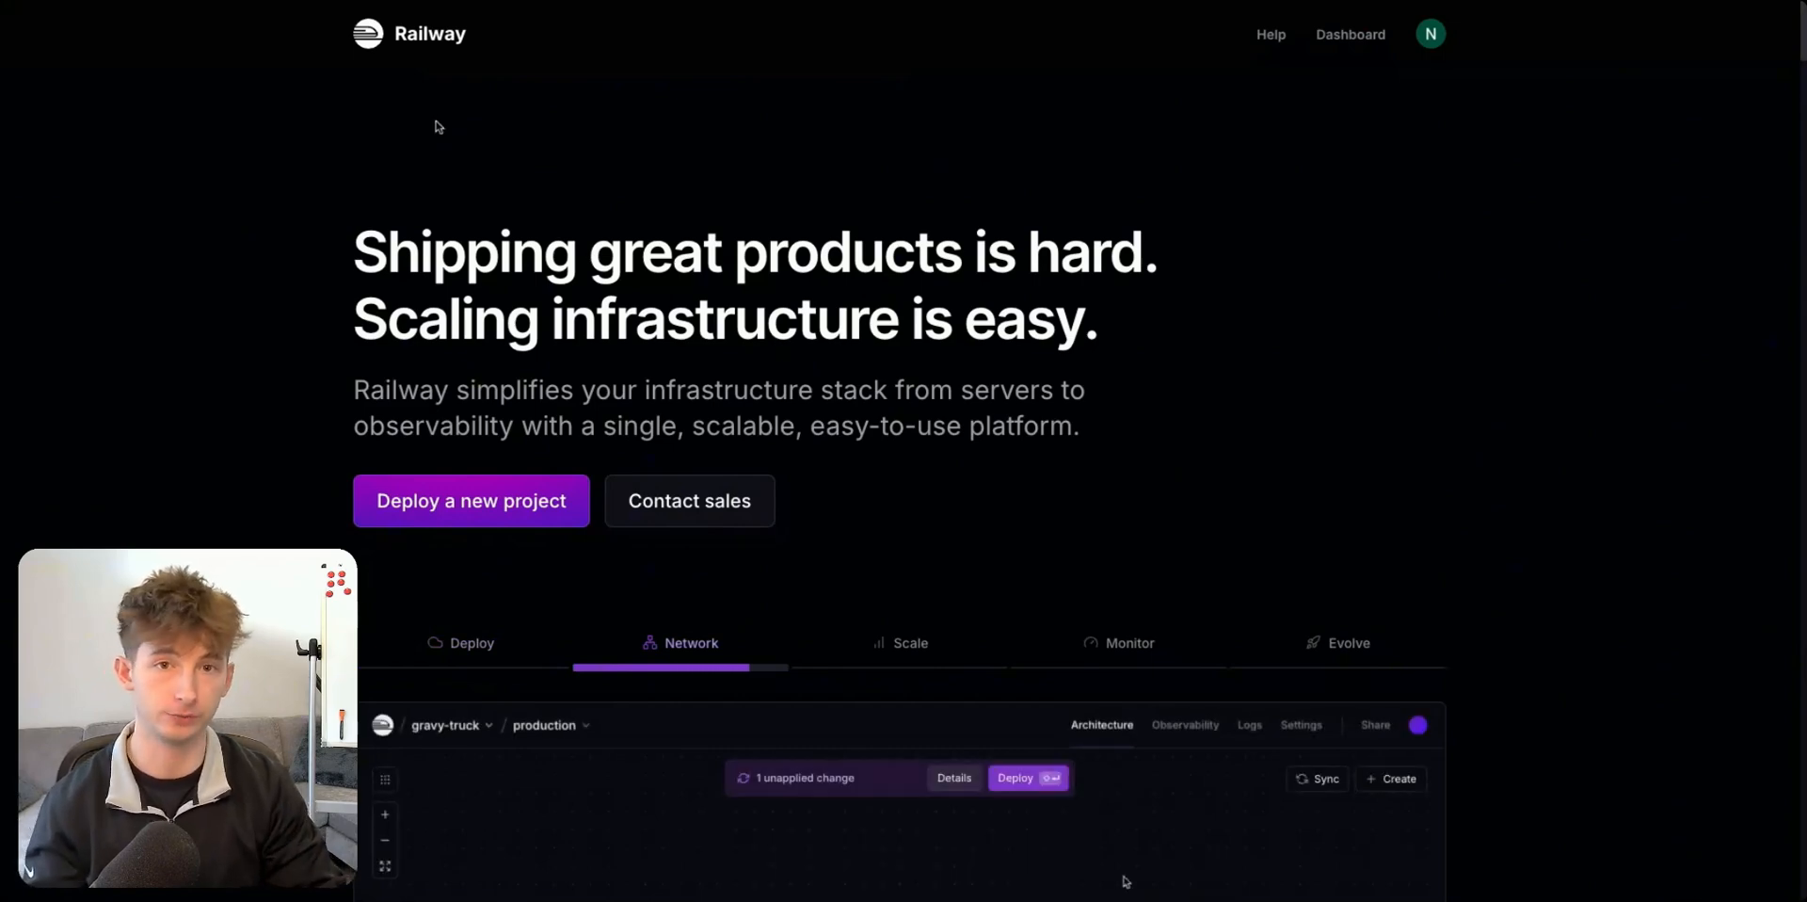
pyautogui.click(909, 642)
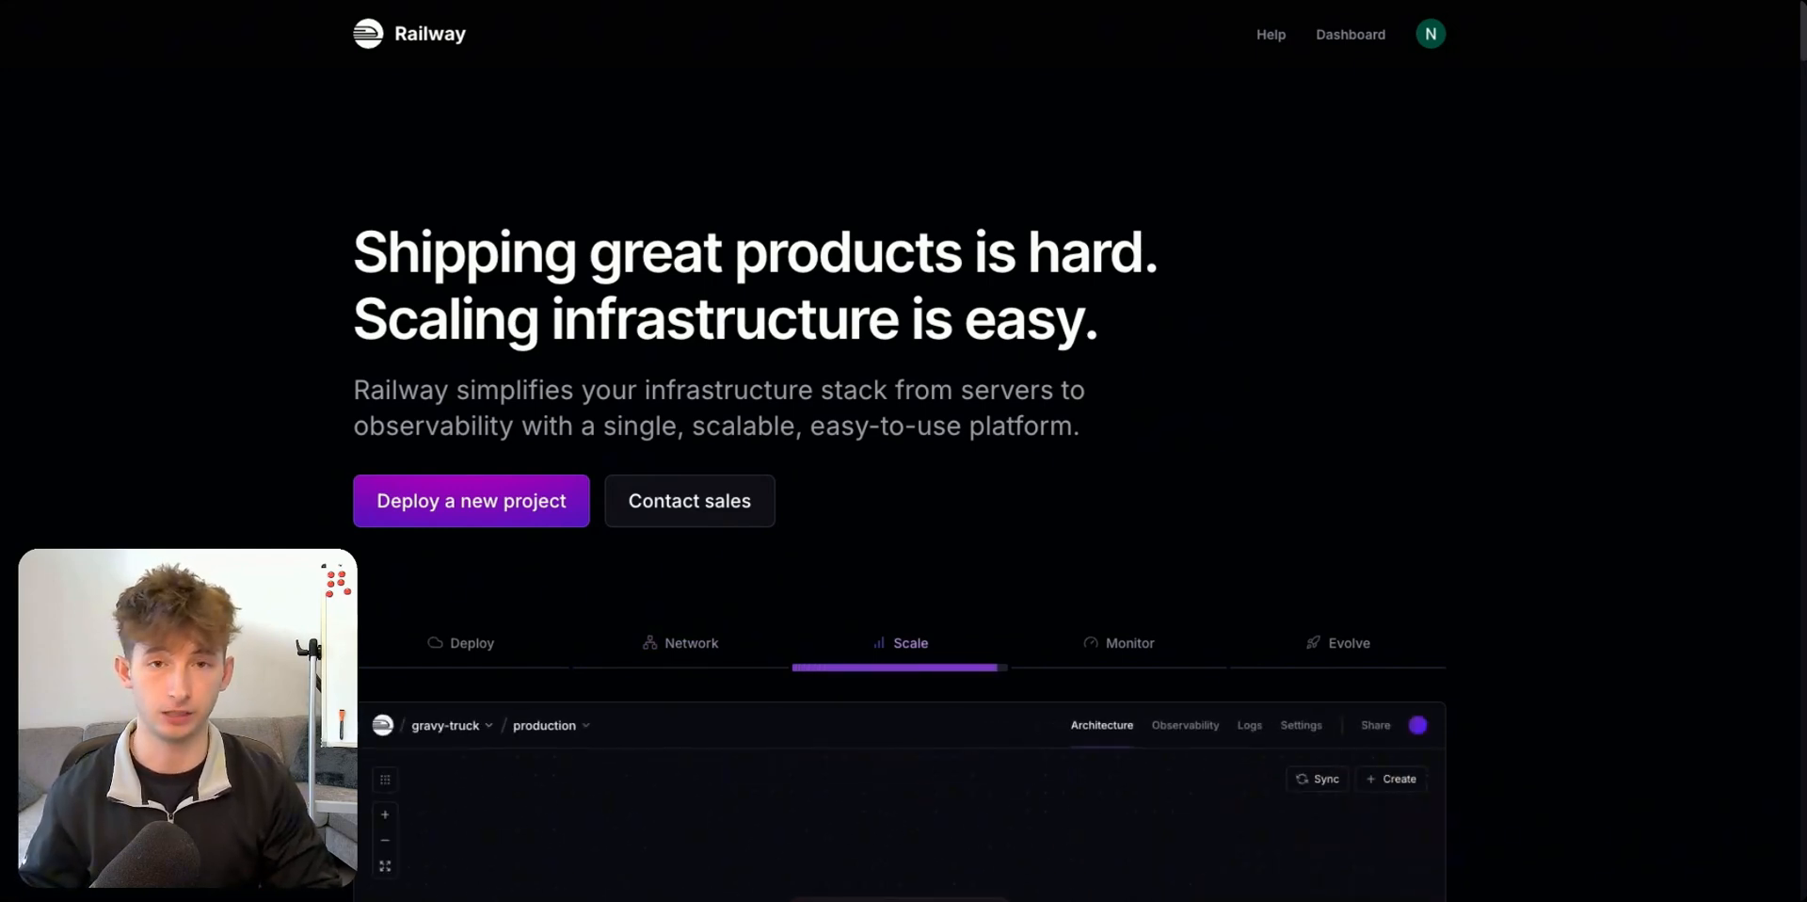
pyautogui.click(1129, 641)
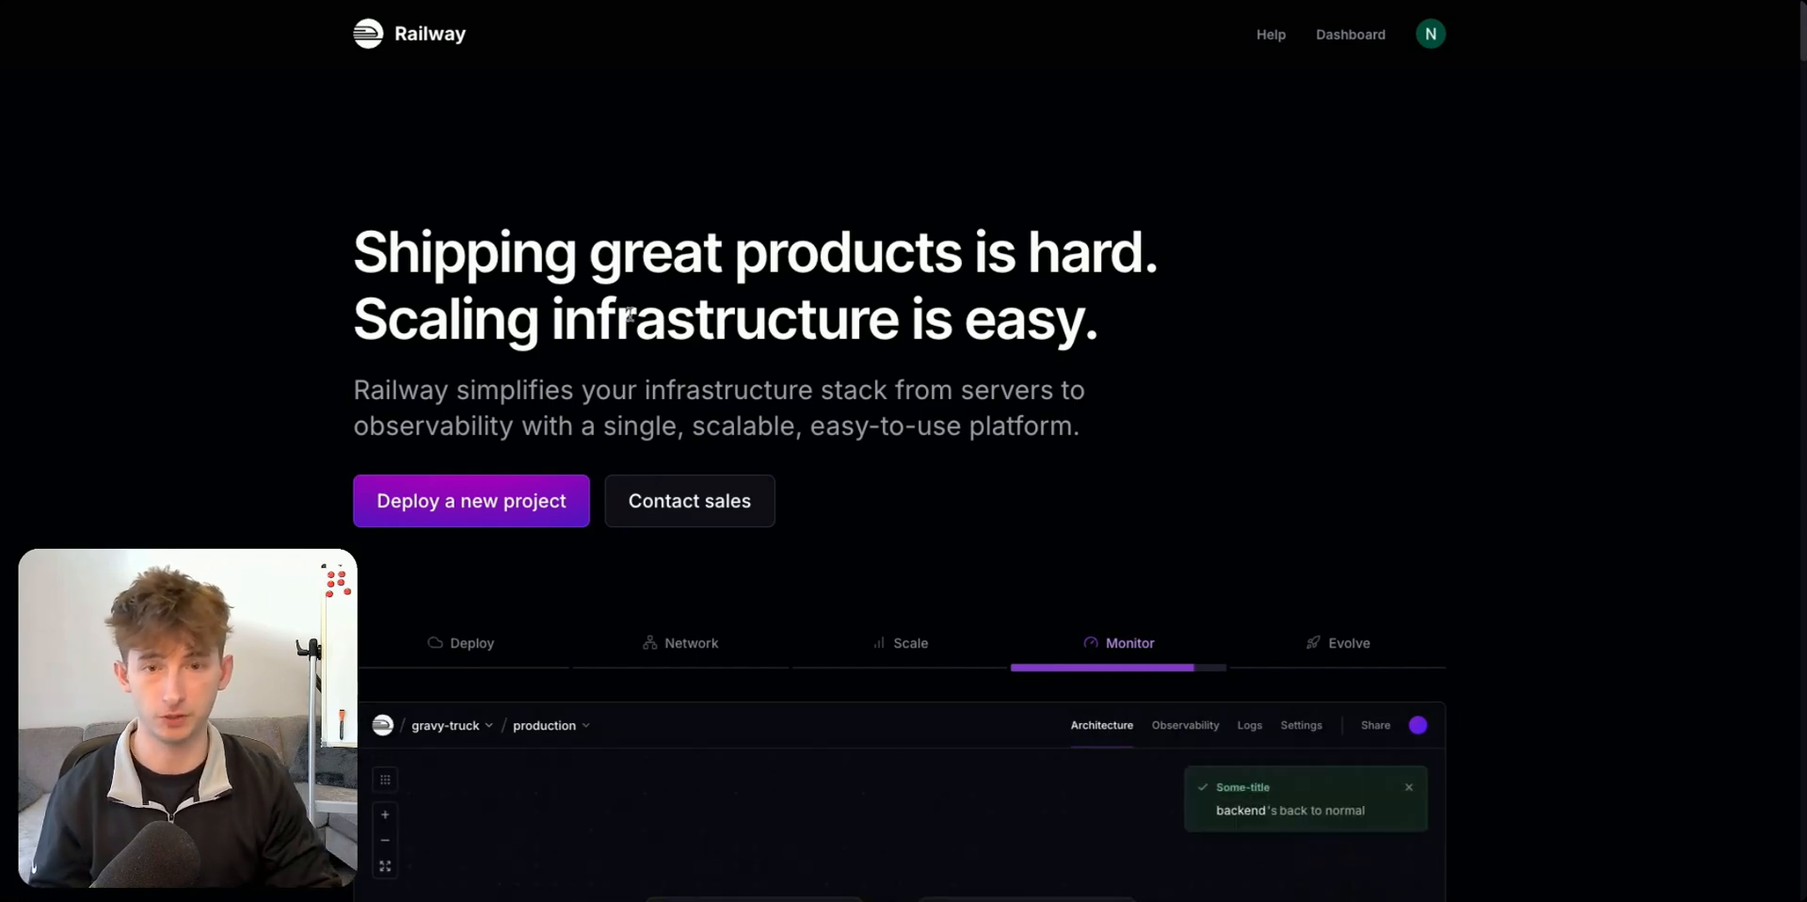
pyautogui.click(1348, 641)
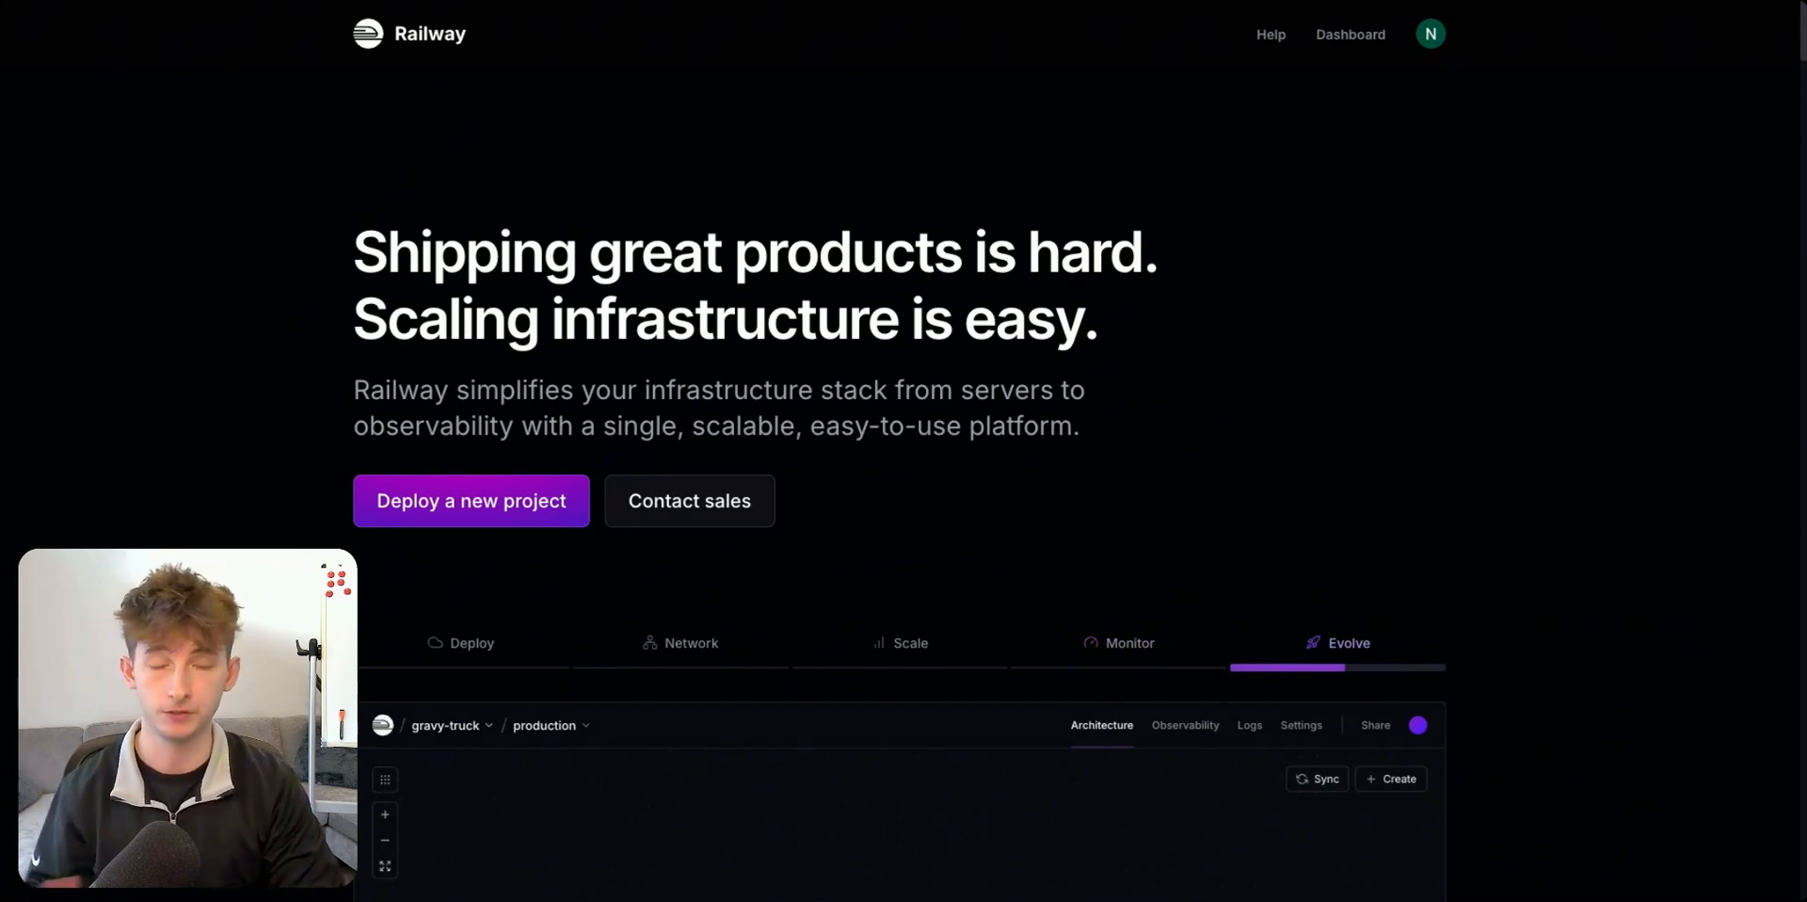
pyautogui.click(1429, 34)
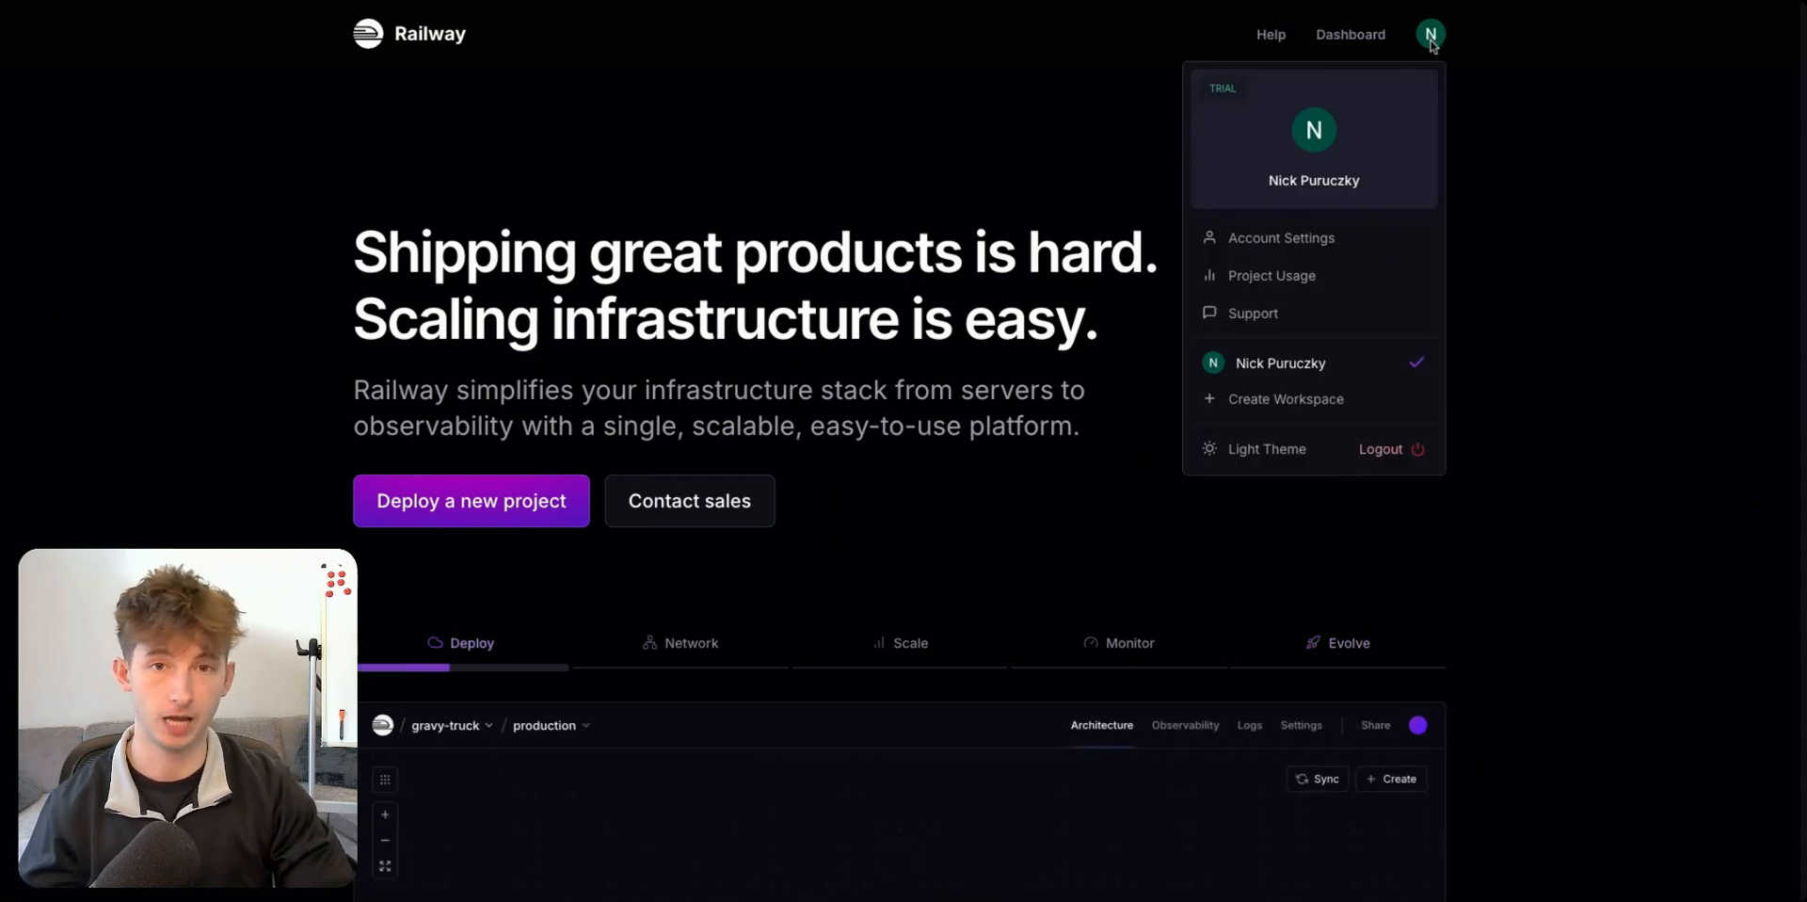
# Open the workspace Plans page to see the Hobby ($5/mo) and Pro ($20/mo/seat) options.
pyautogui.click(690, 642)
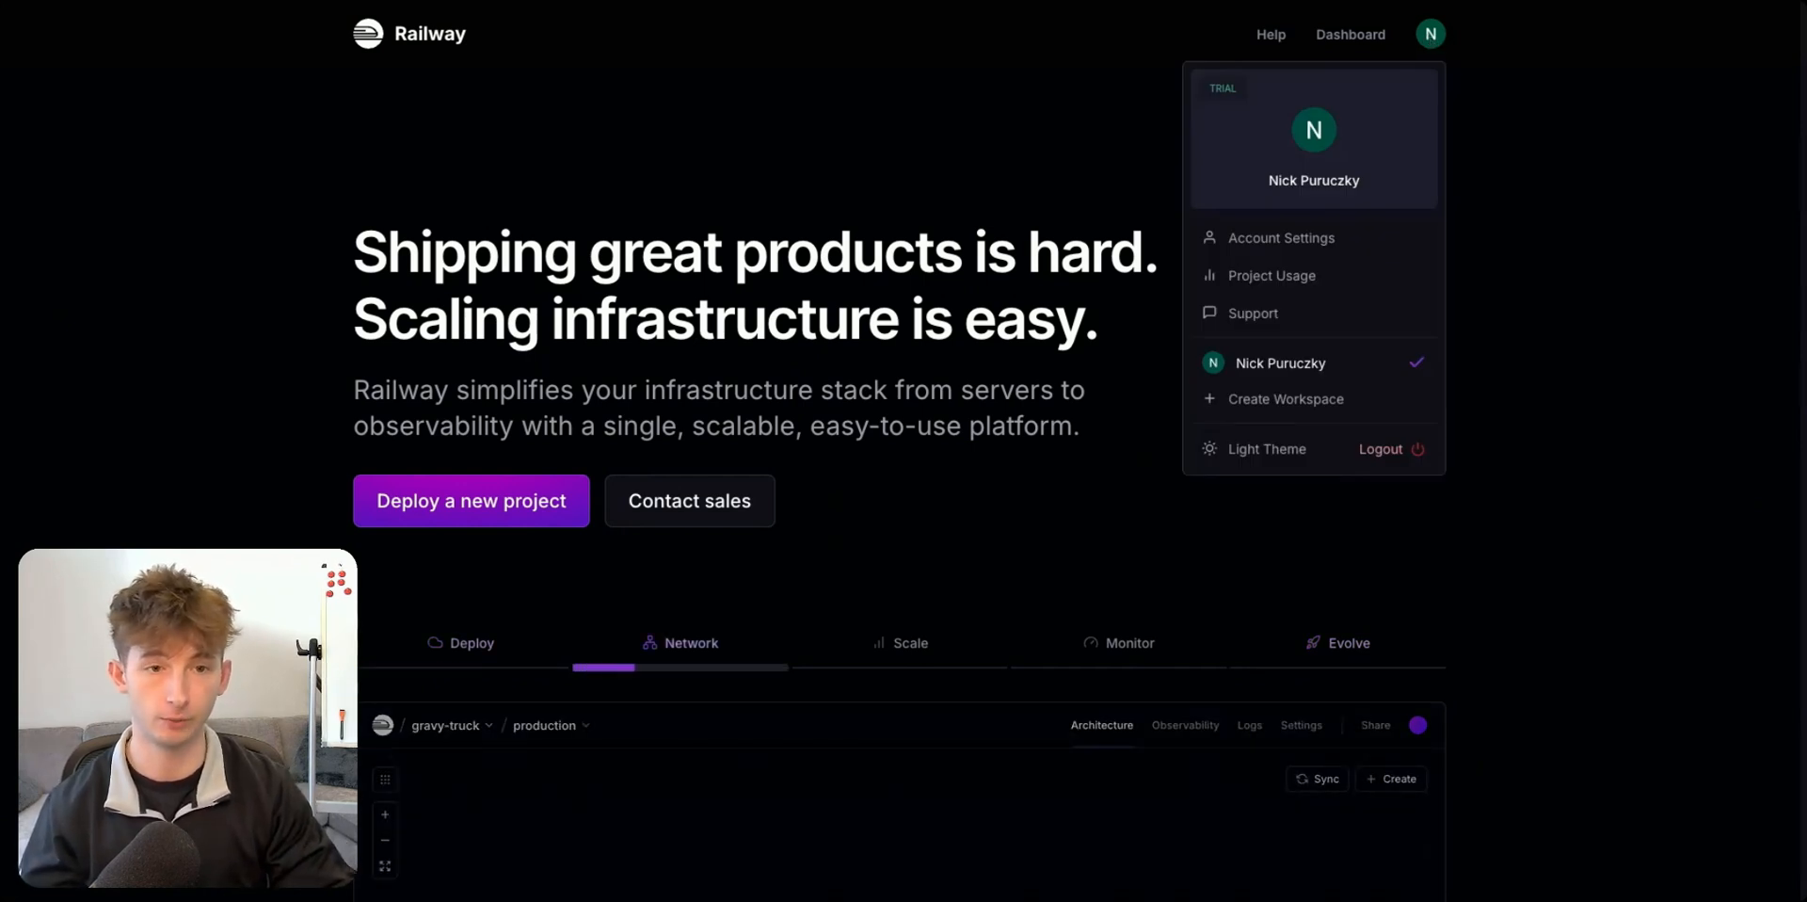
pyautogui.click(1271, 275)
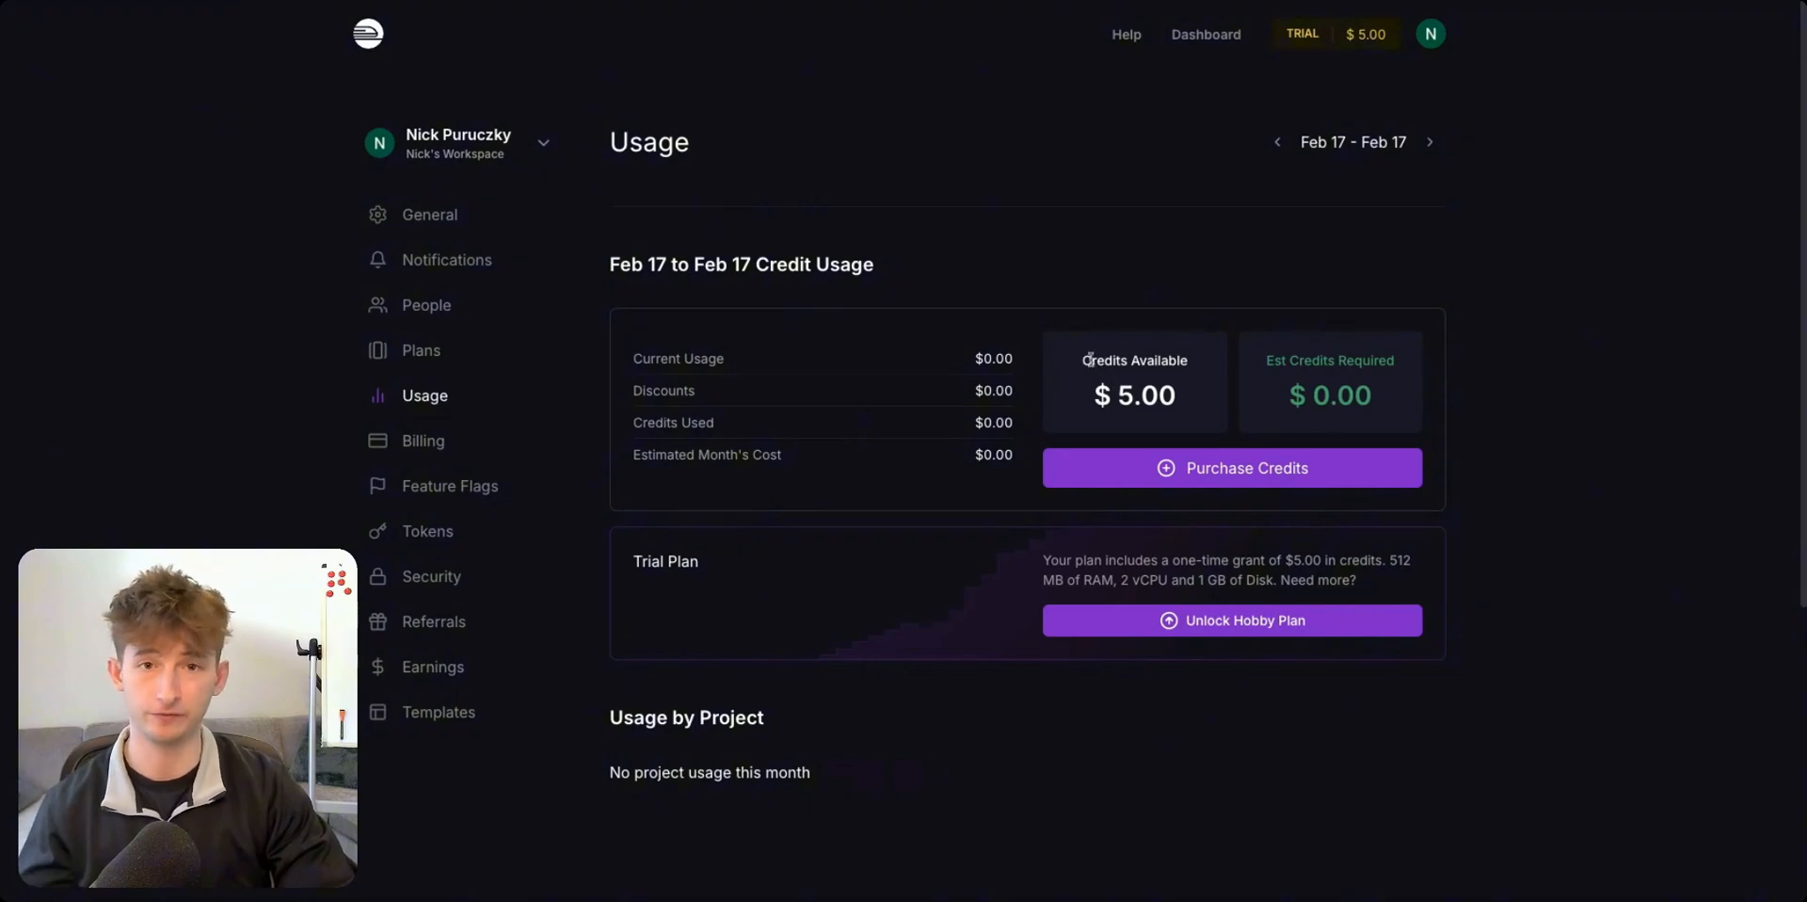
pyautogui.click(420, 350)
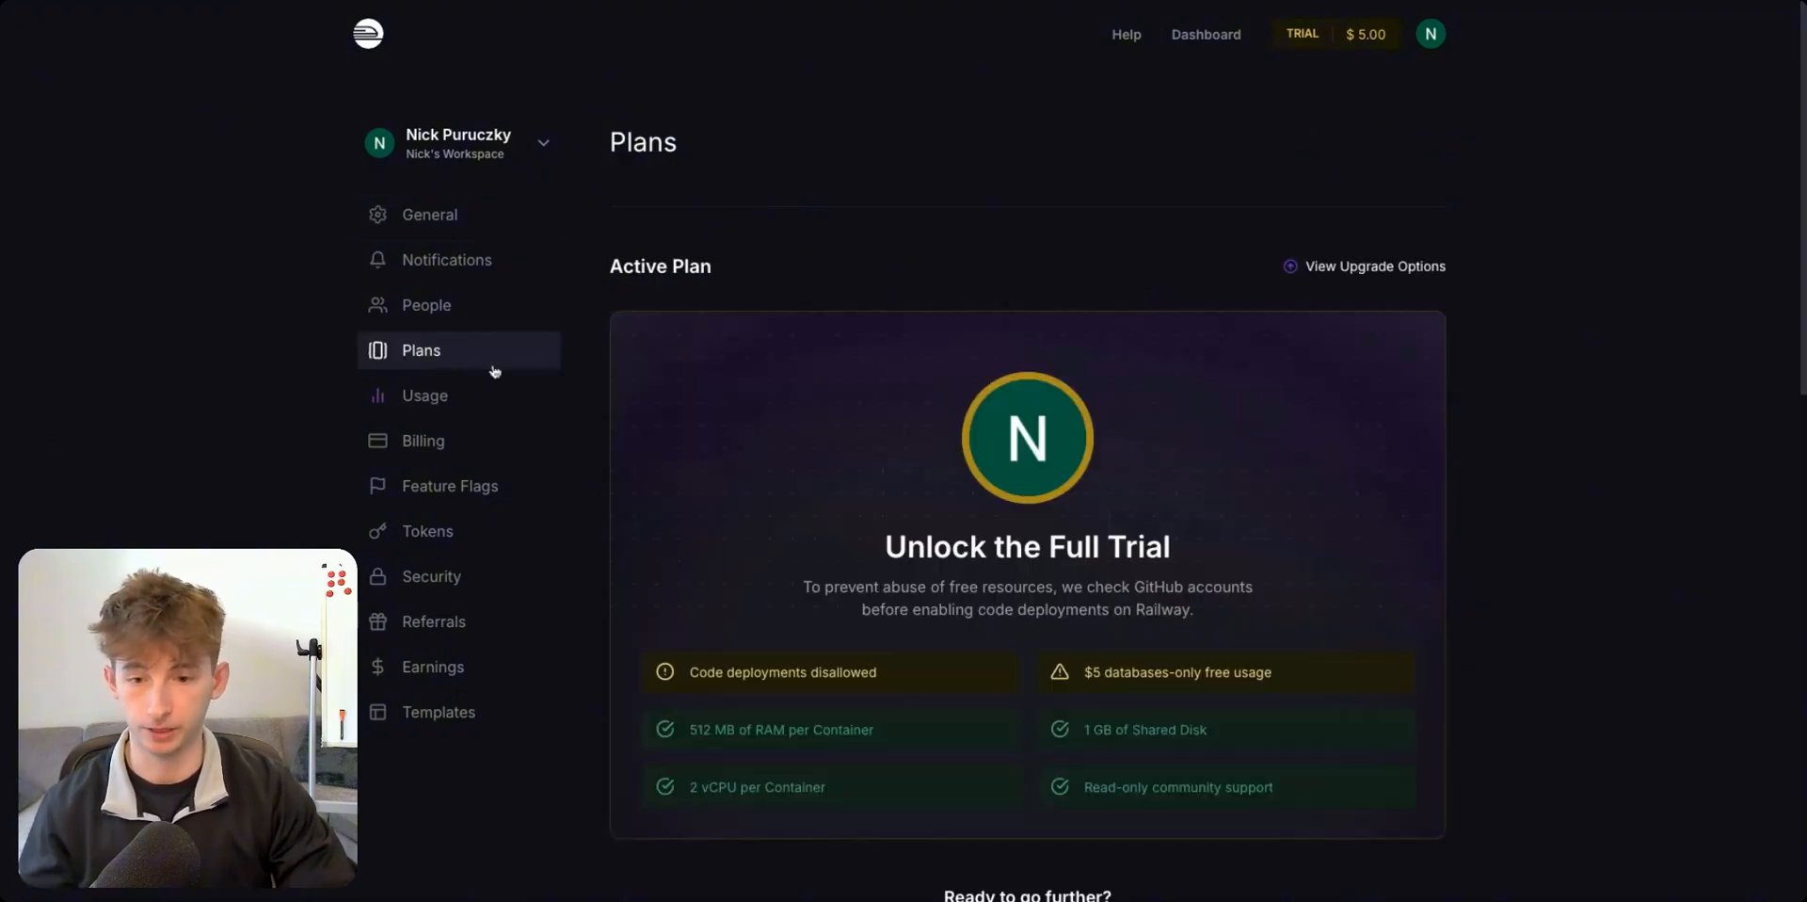
pyautogui.scroll(-3)
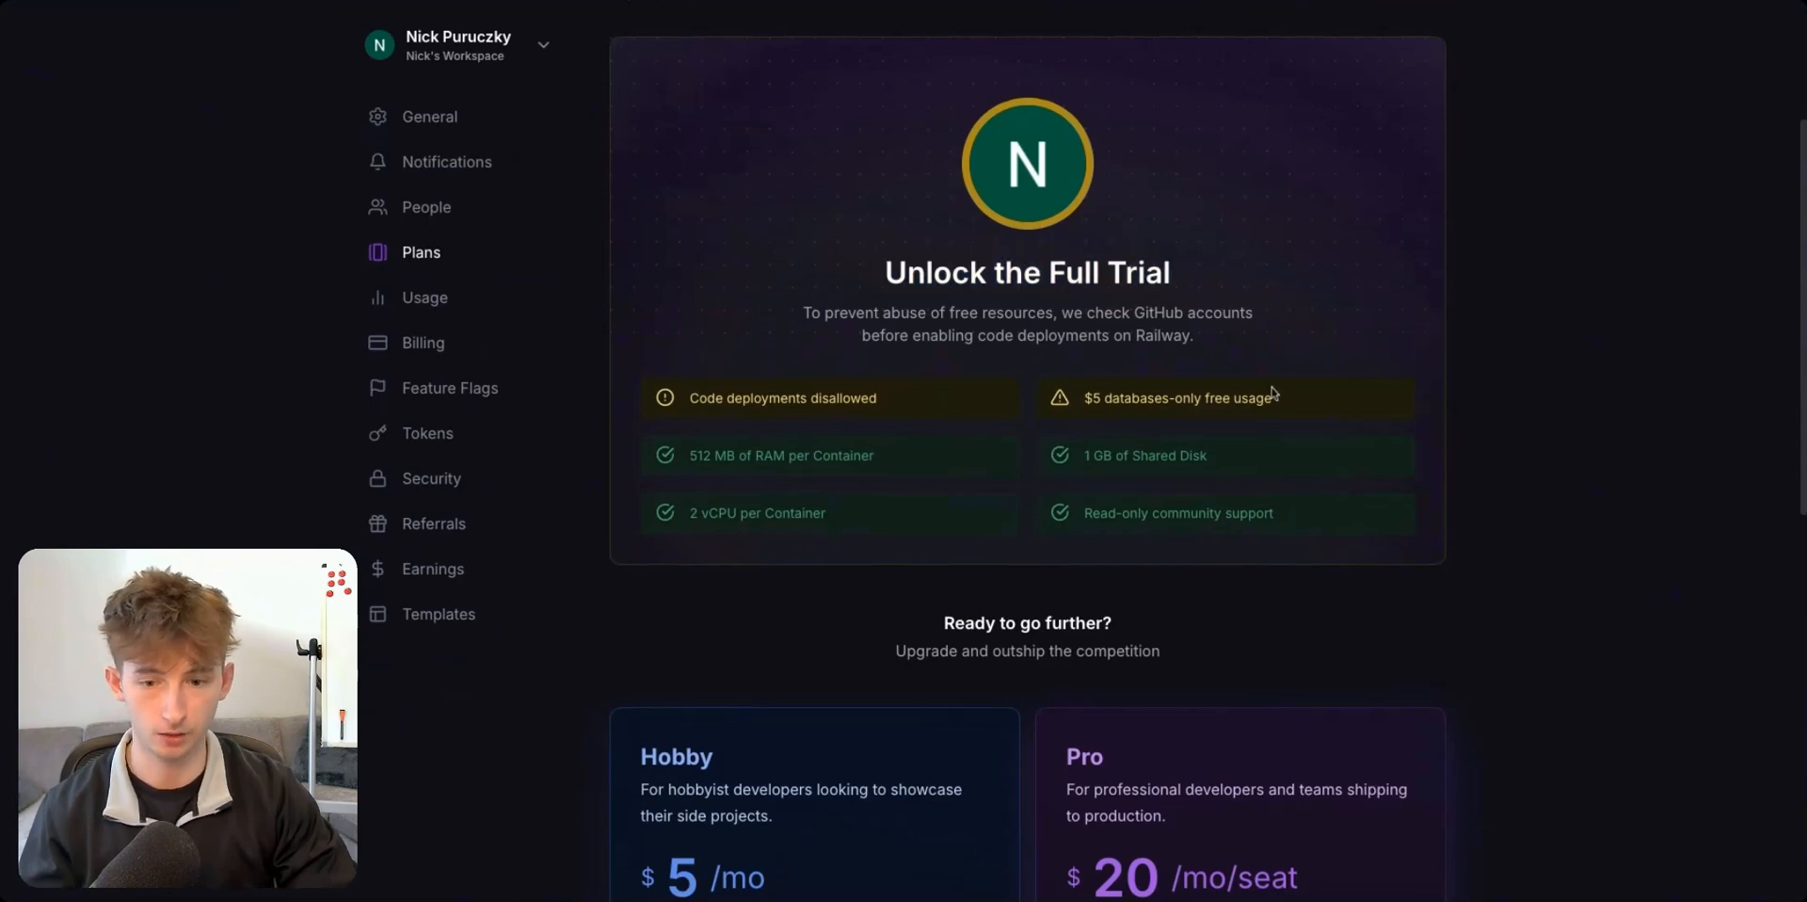
pyautogui.scroll(-3)
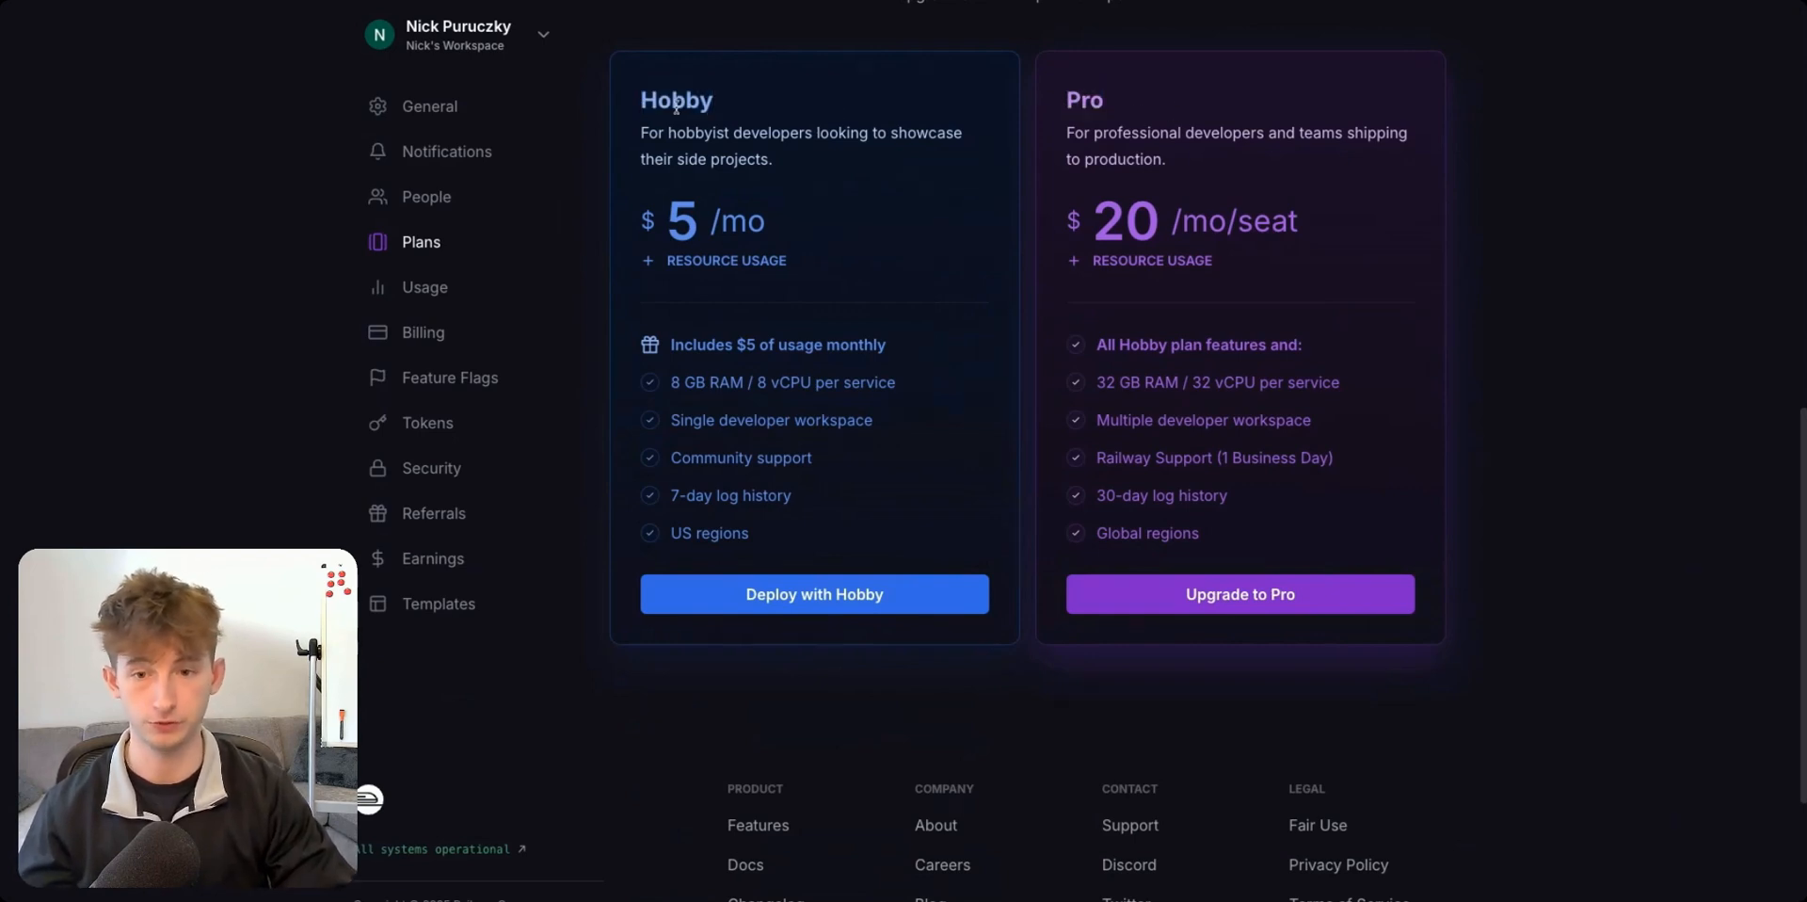
pyautogui.moveTo(848, 390)
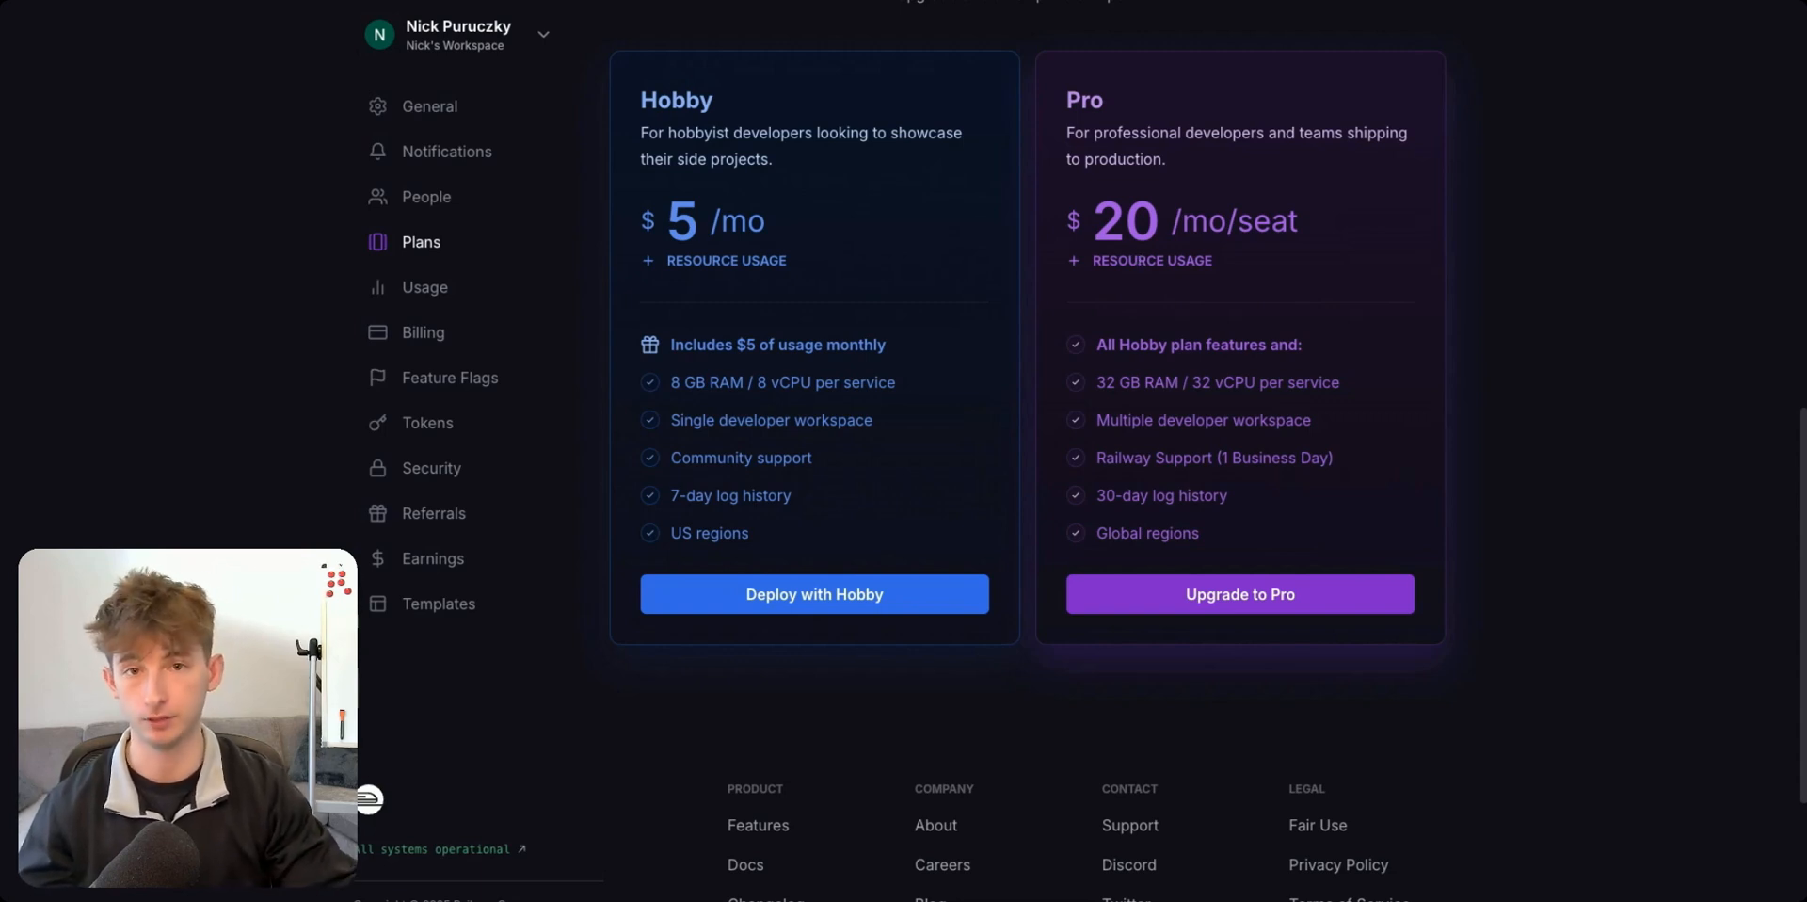
pyautogui.scroll(3)
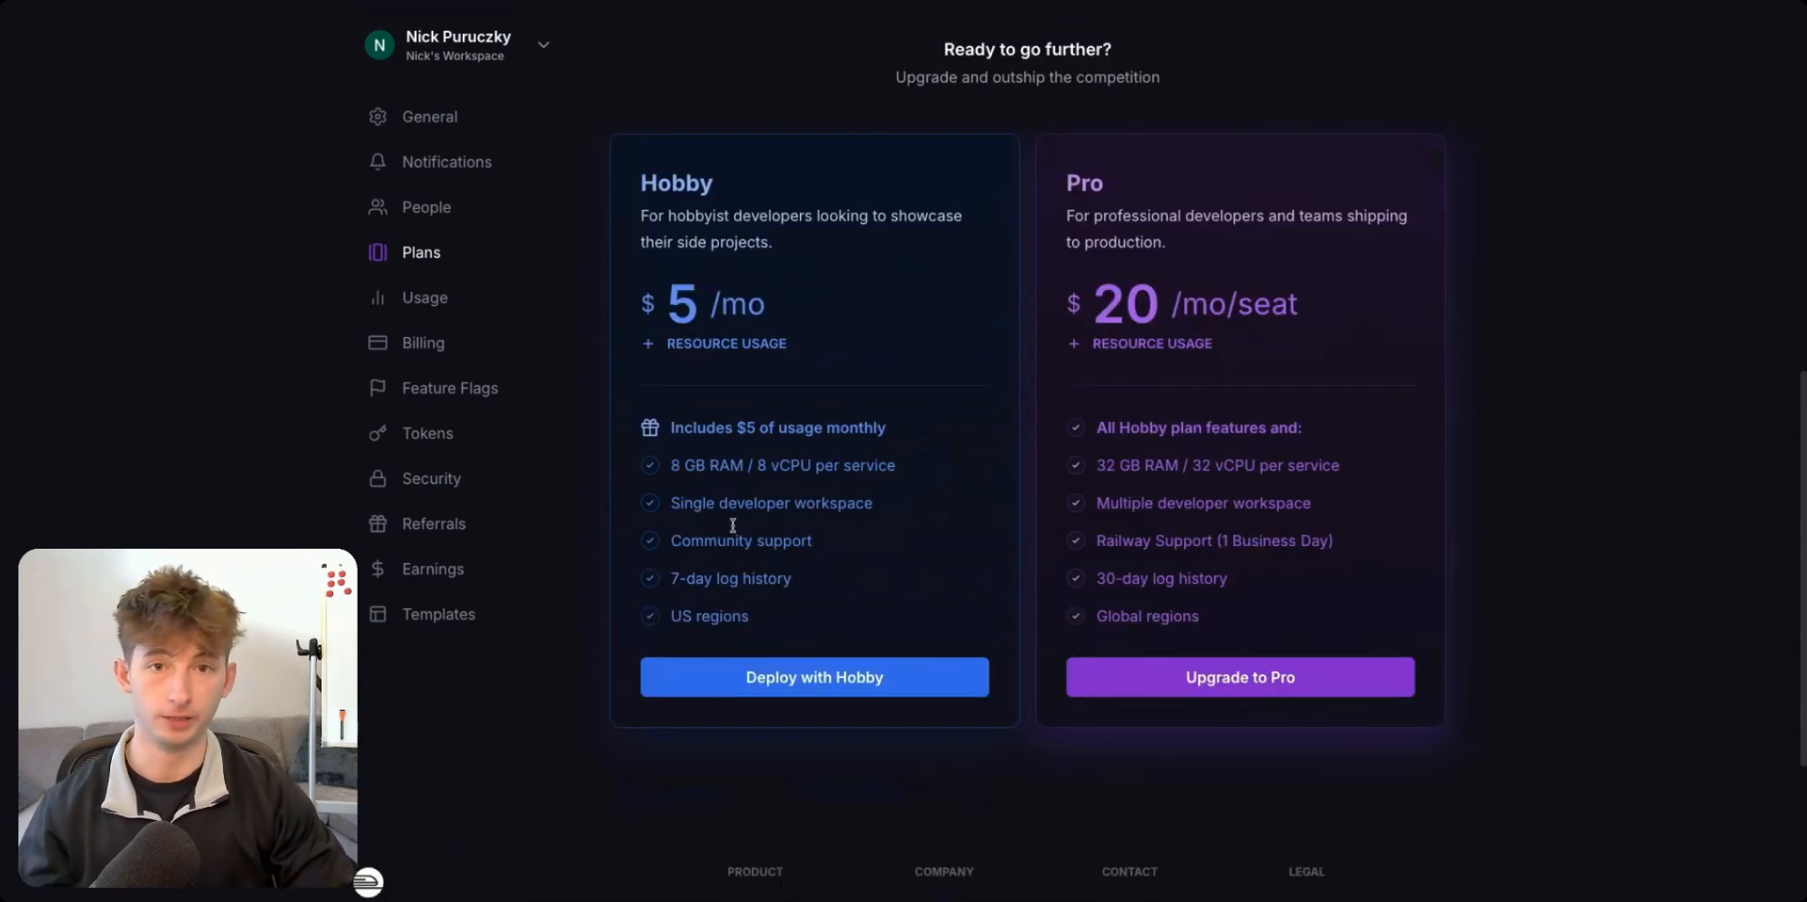
pyautogui.moveTo(801, 726)
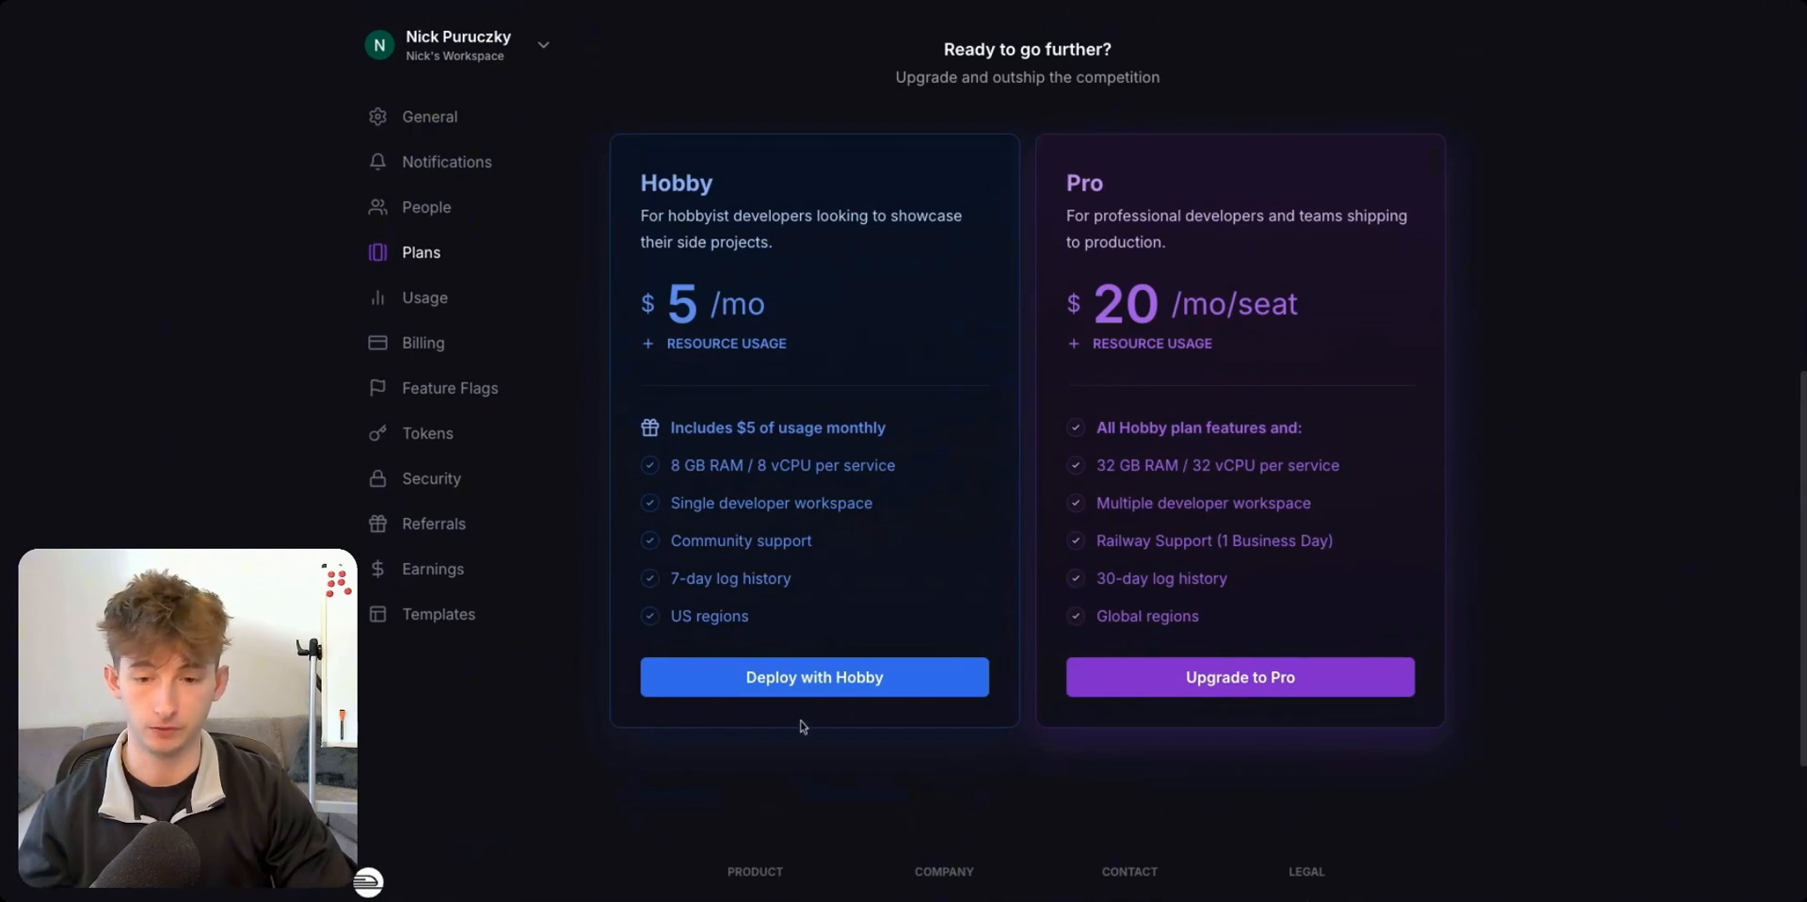
# Subscribe the workspace to the $5/mo Hobby plan and go to the dashboard.
pyautogui.click(813, 676)
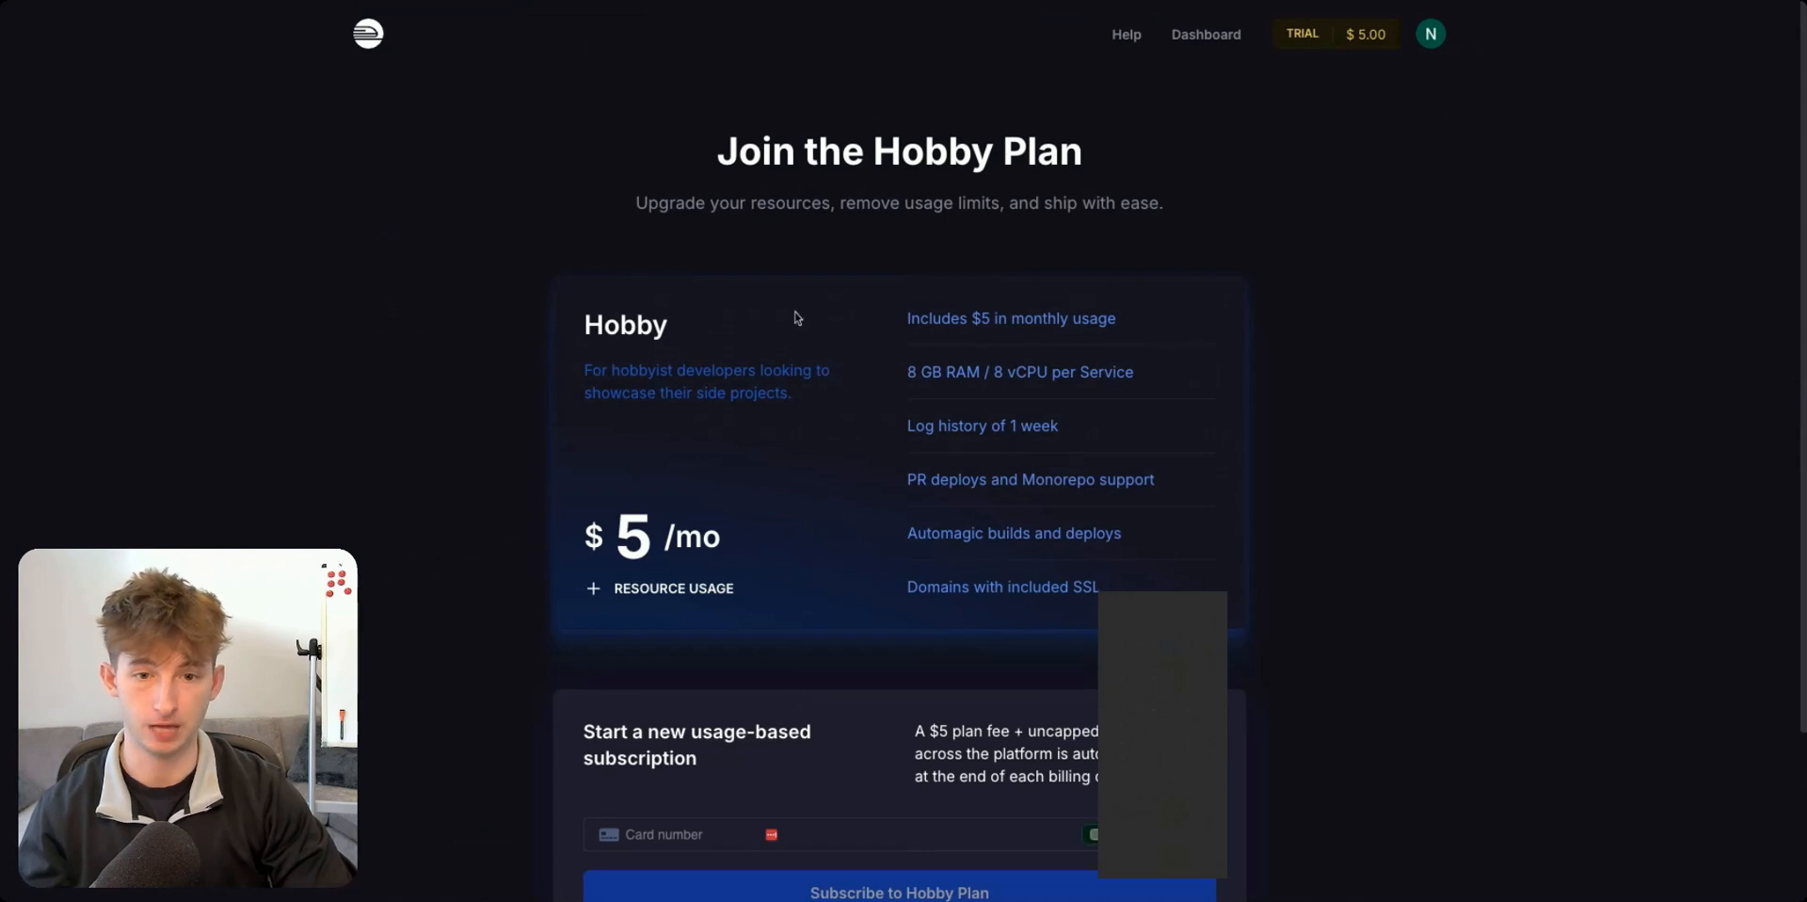
pyautogui.scroll(-3)
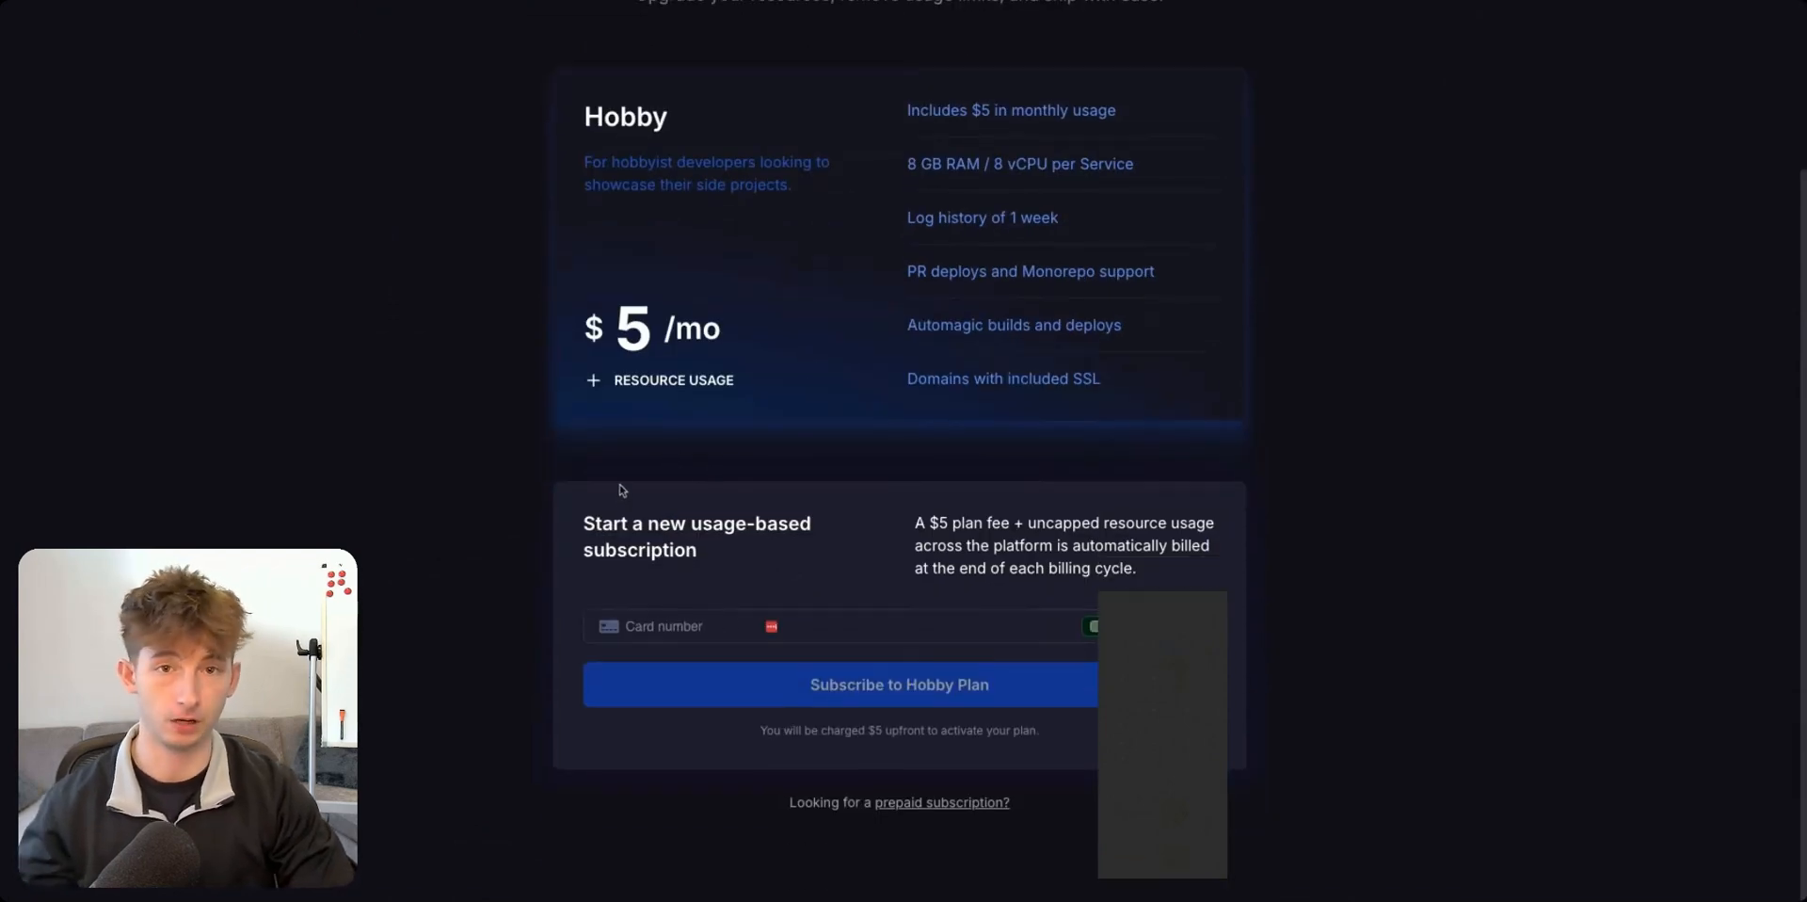
pyautogui.click(899, 684)
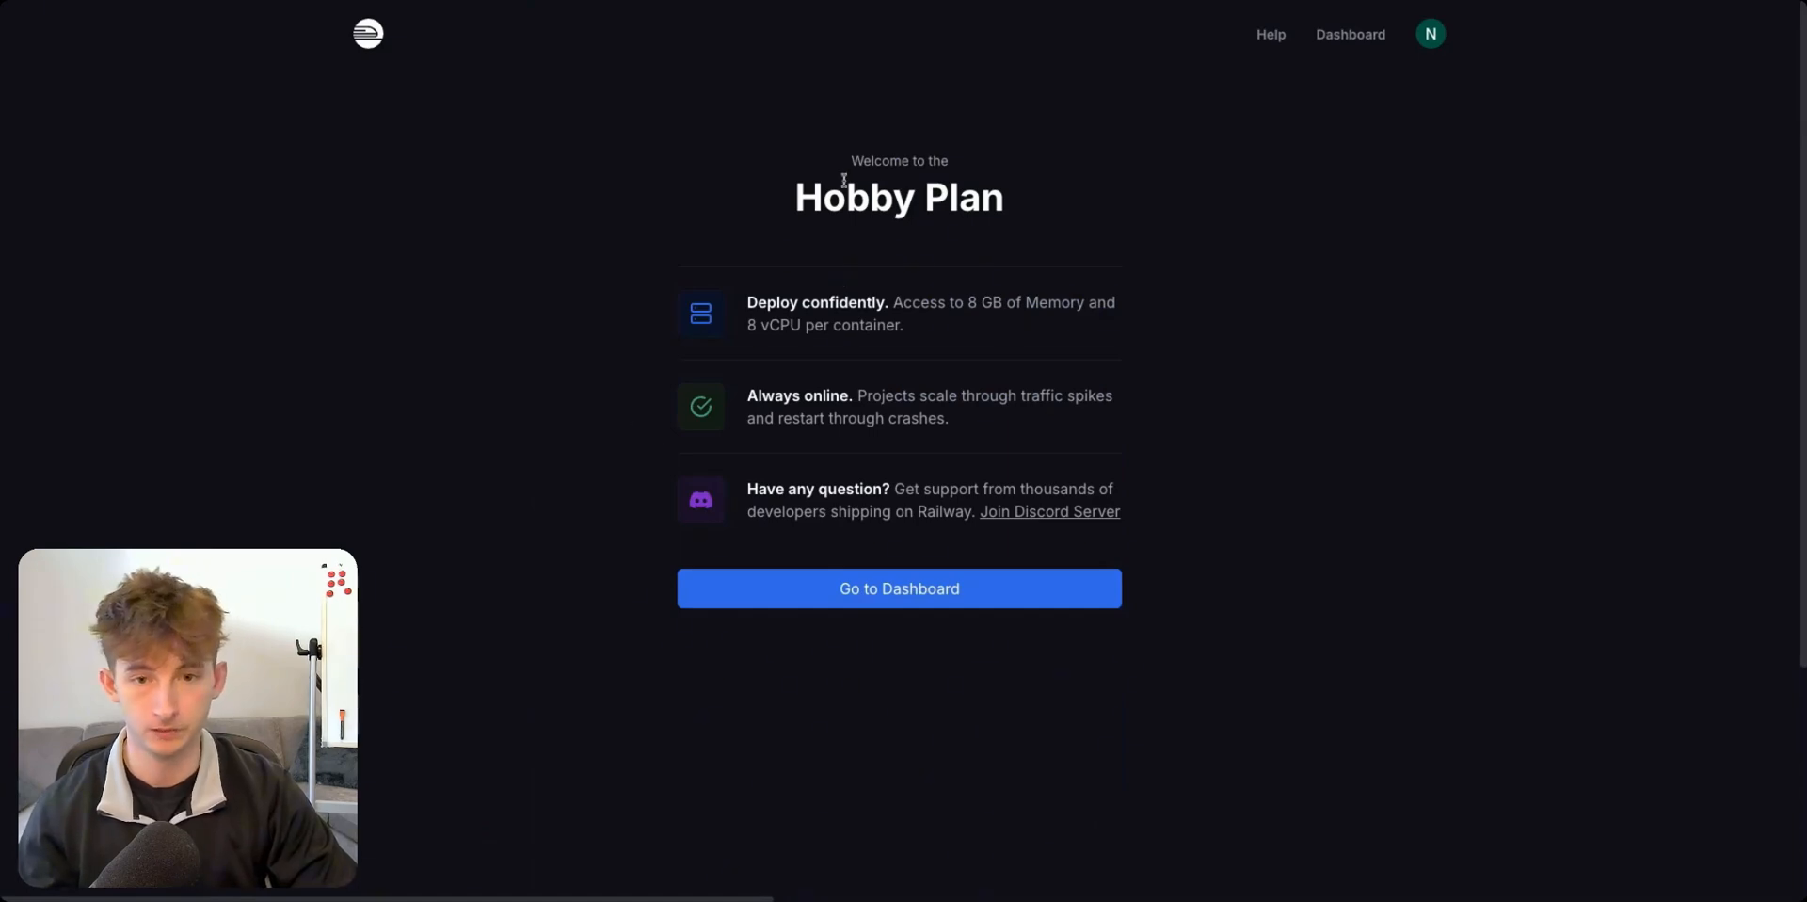
pyautogui.click(898, 588)
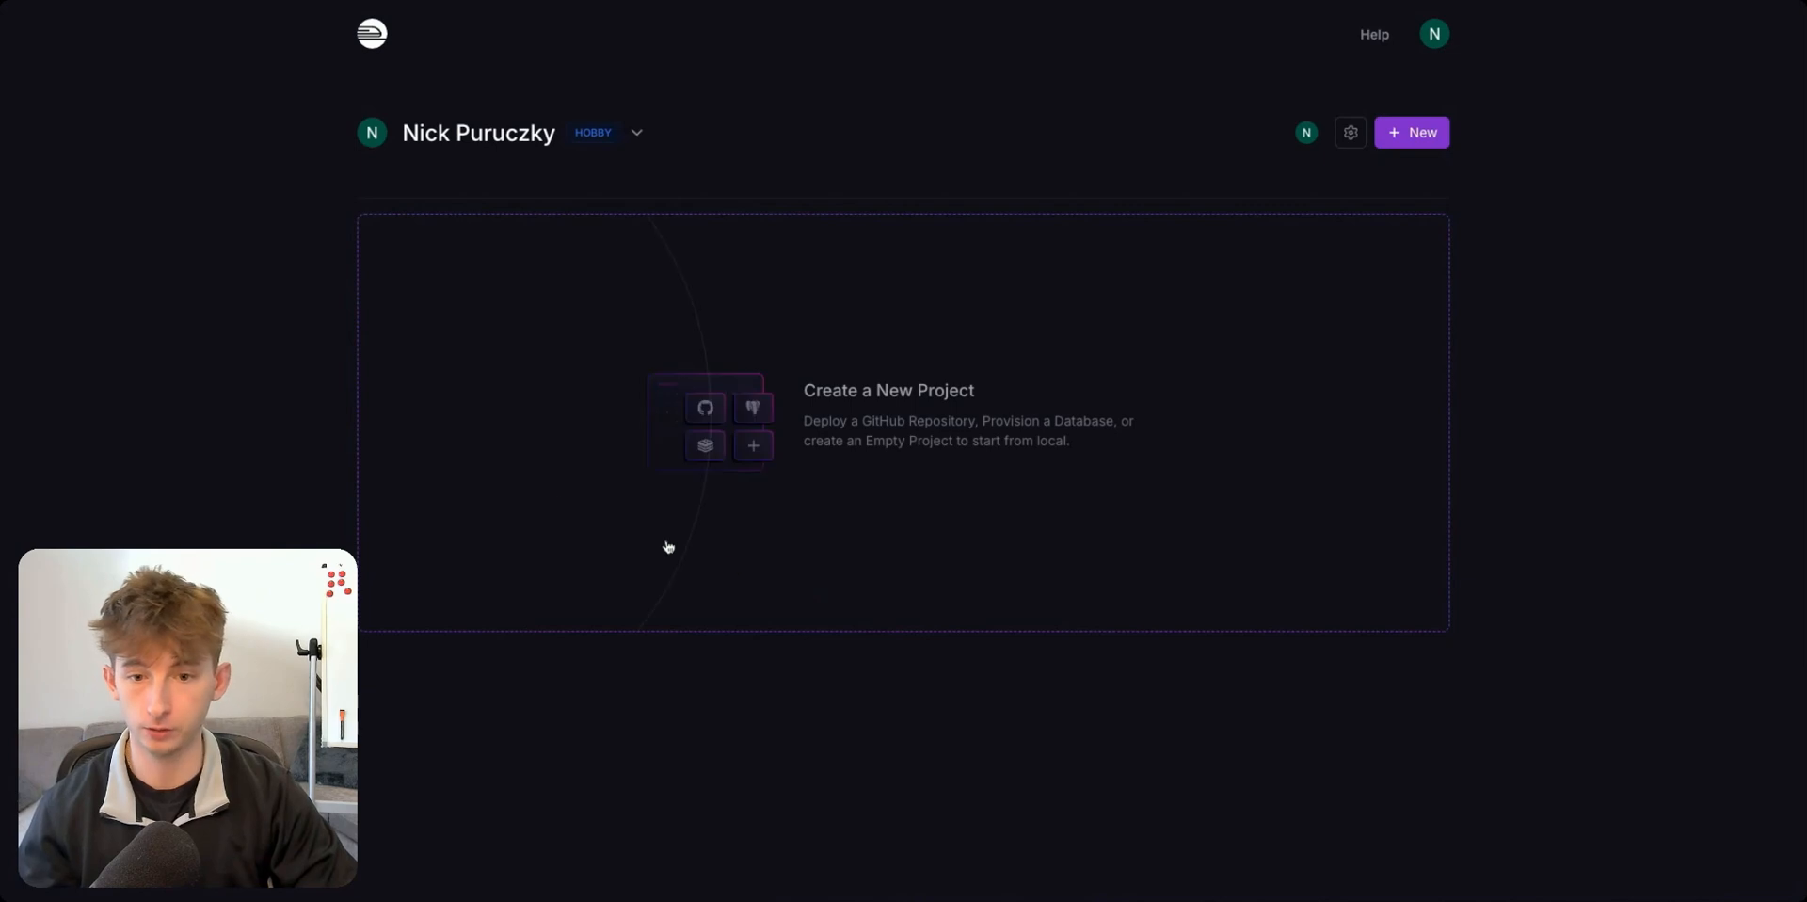
pyautogui.moveTo(328, 13)
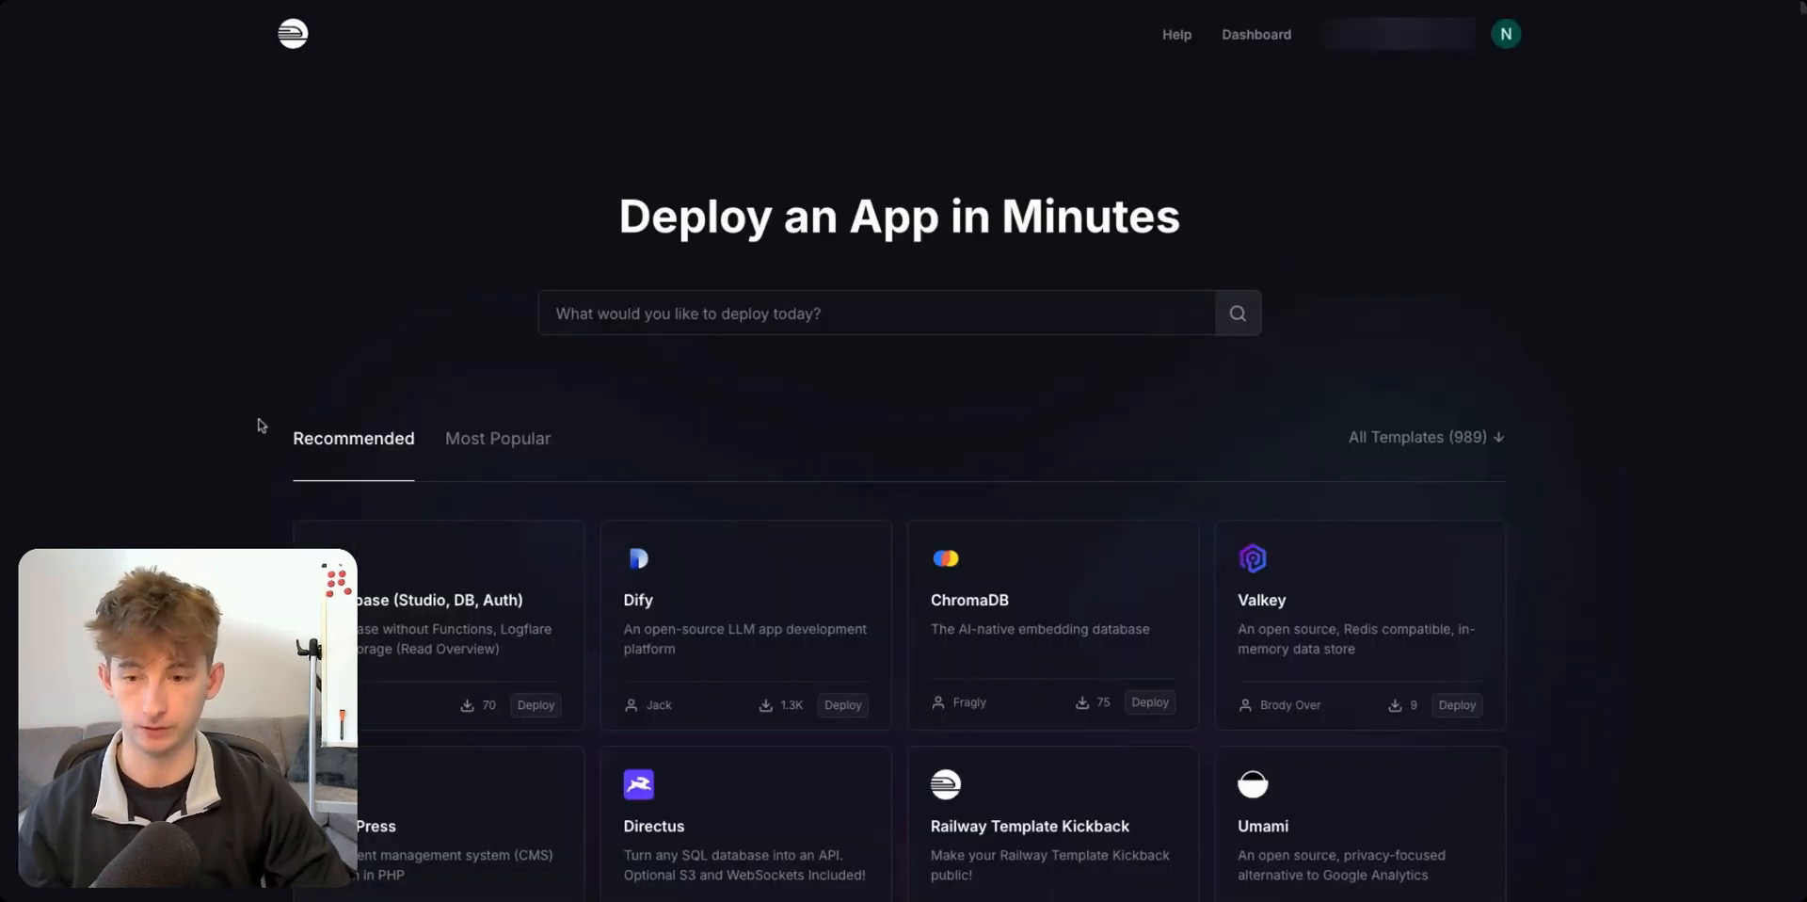
# Search templates for 'n8n' and deploy the N8N (w/ workers) template.
pyautogui.click(876, 312)
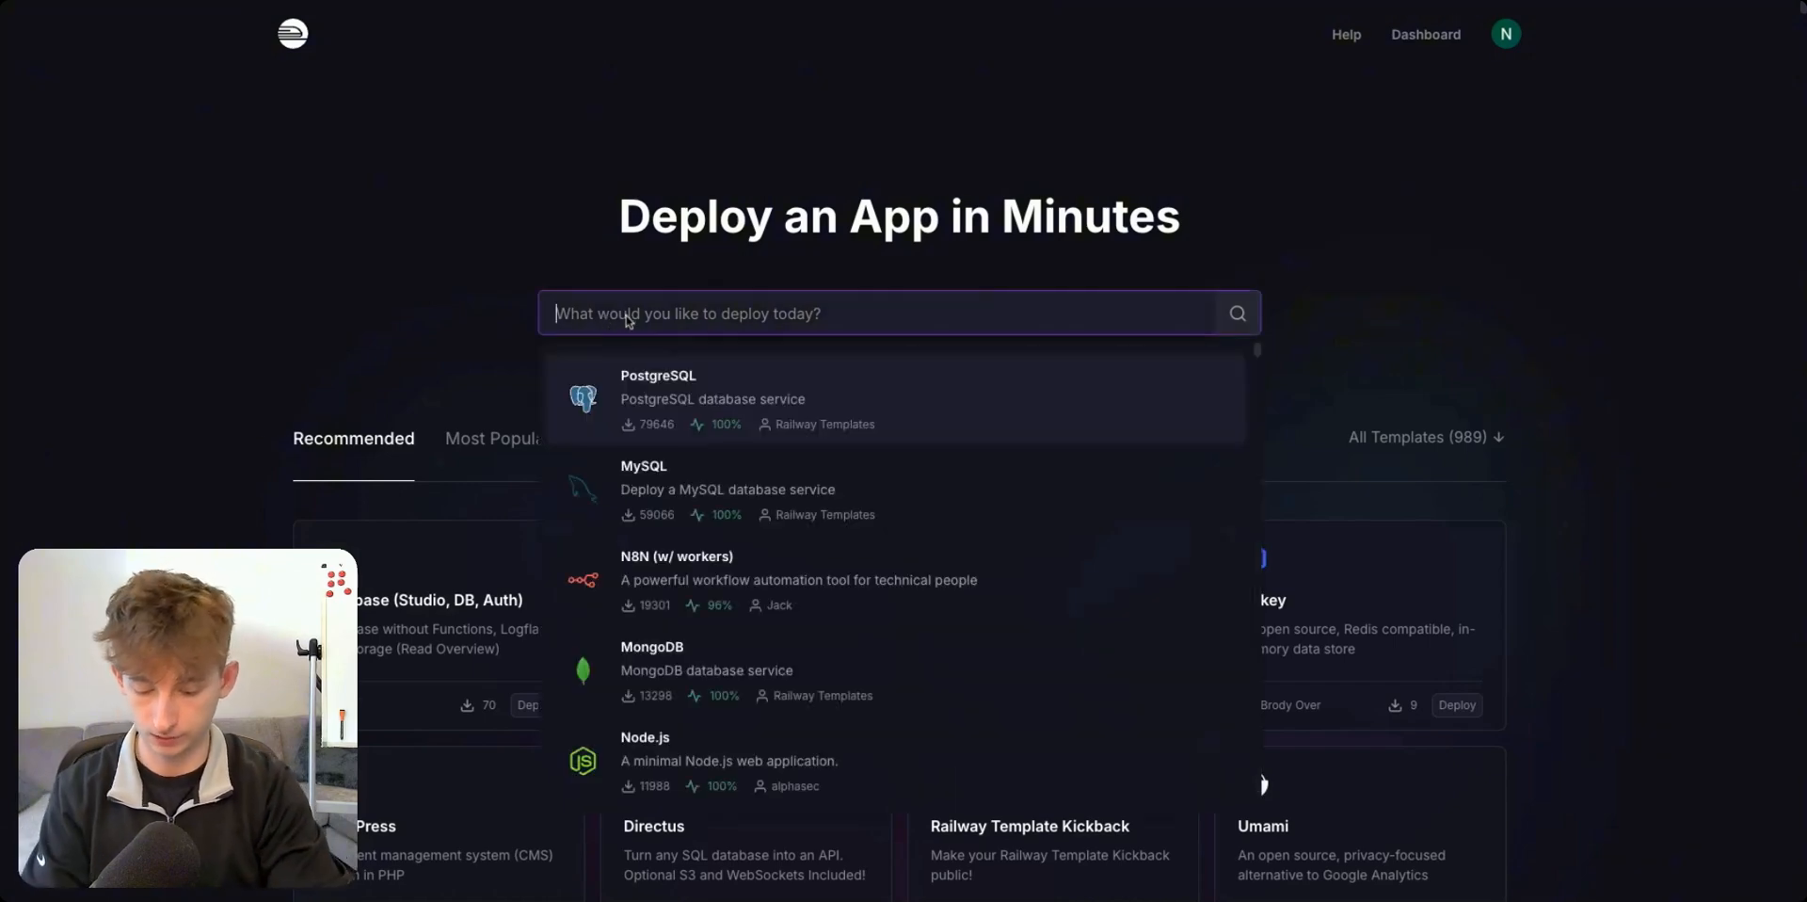
pyautogui.write('n8n')
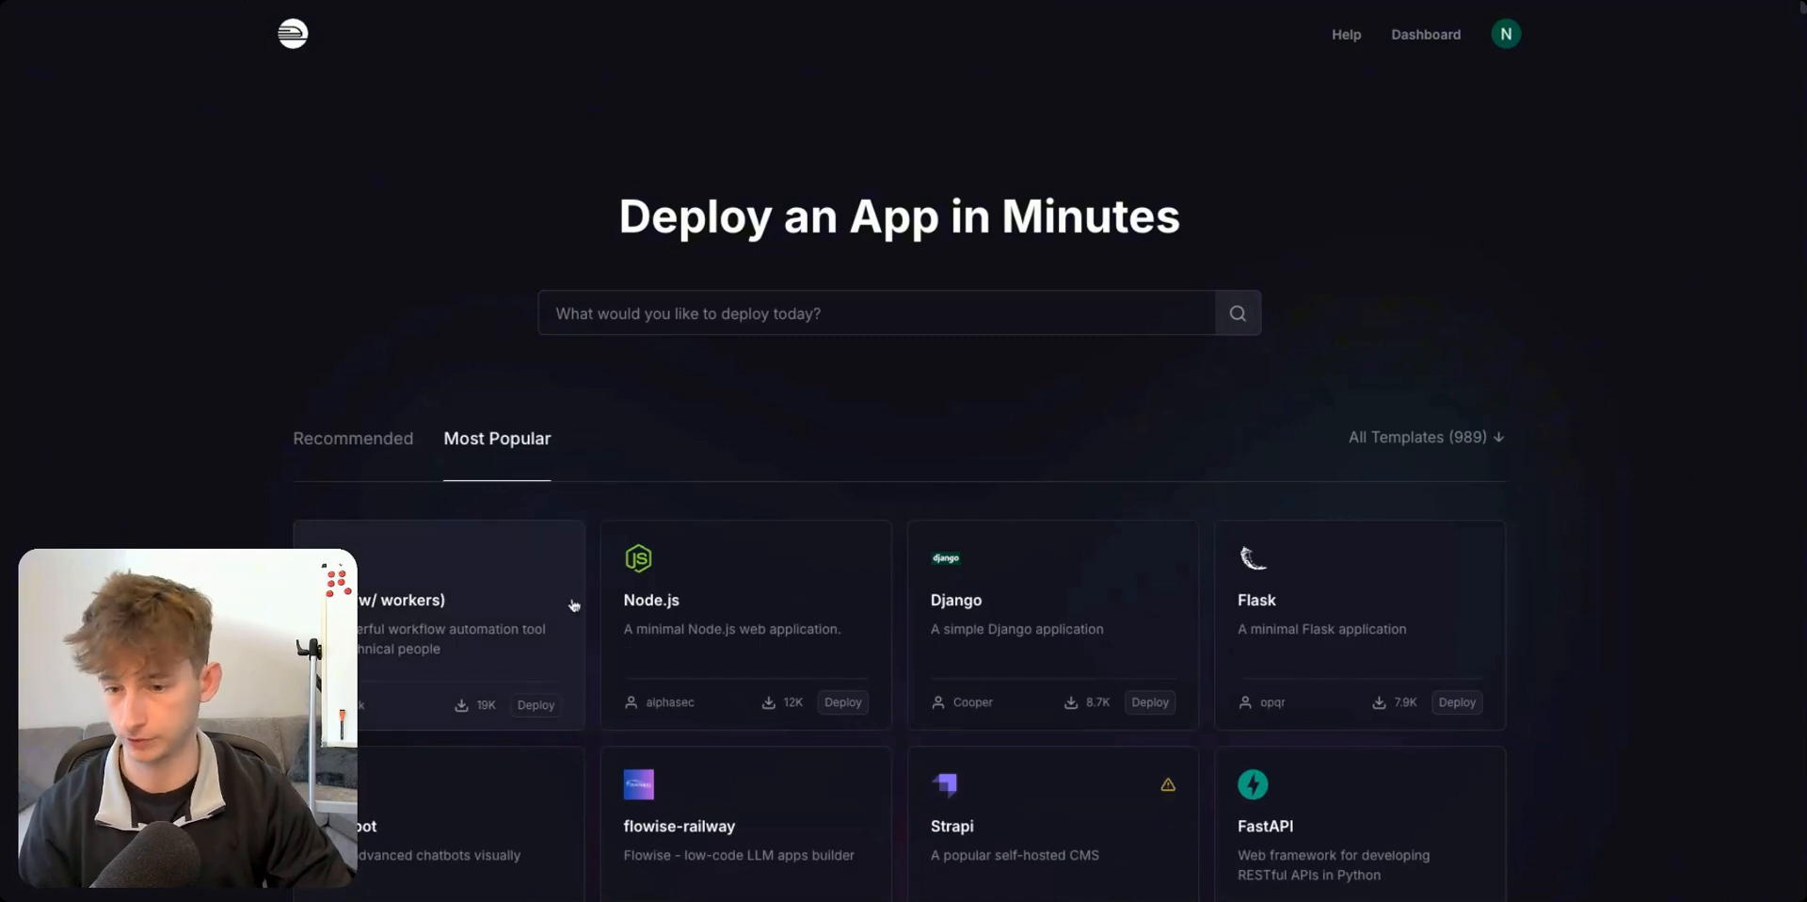
pyautogui.click(438, 623)
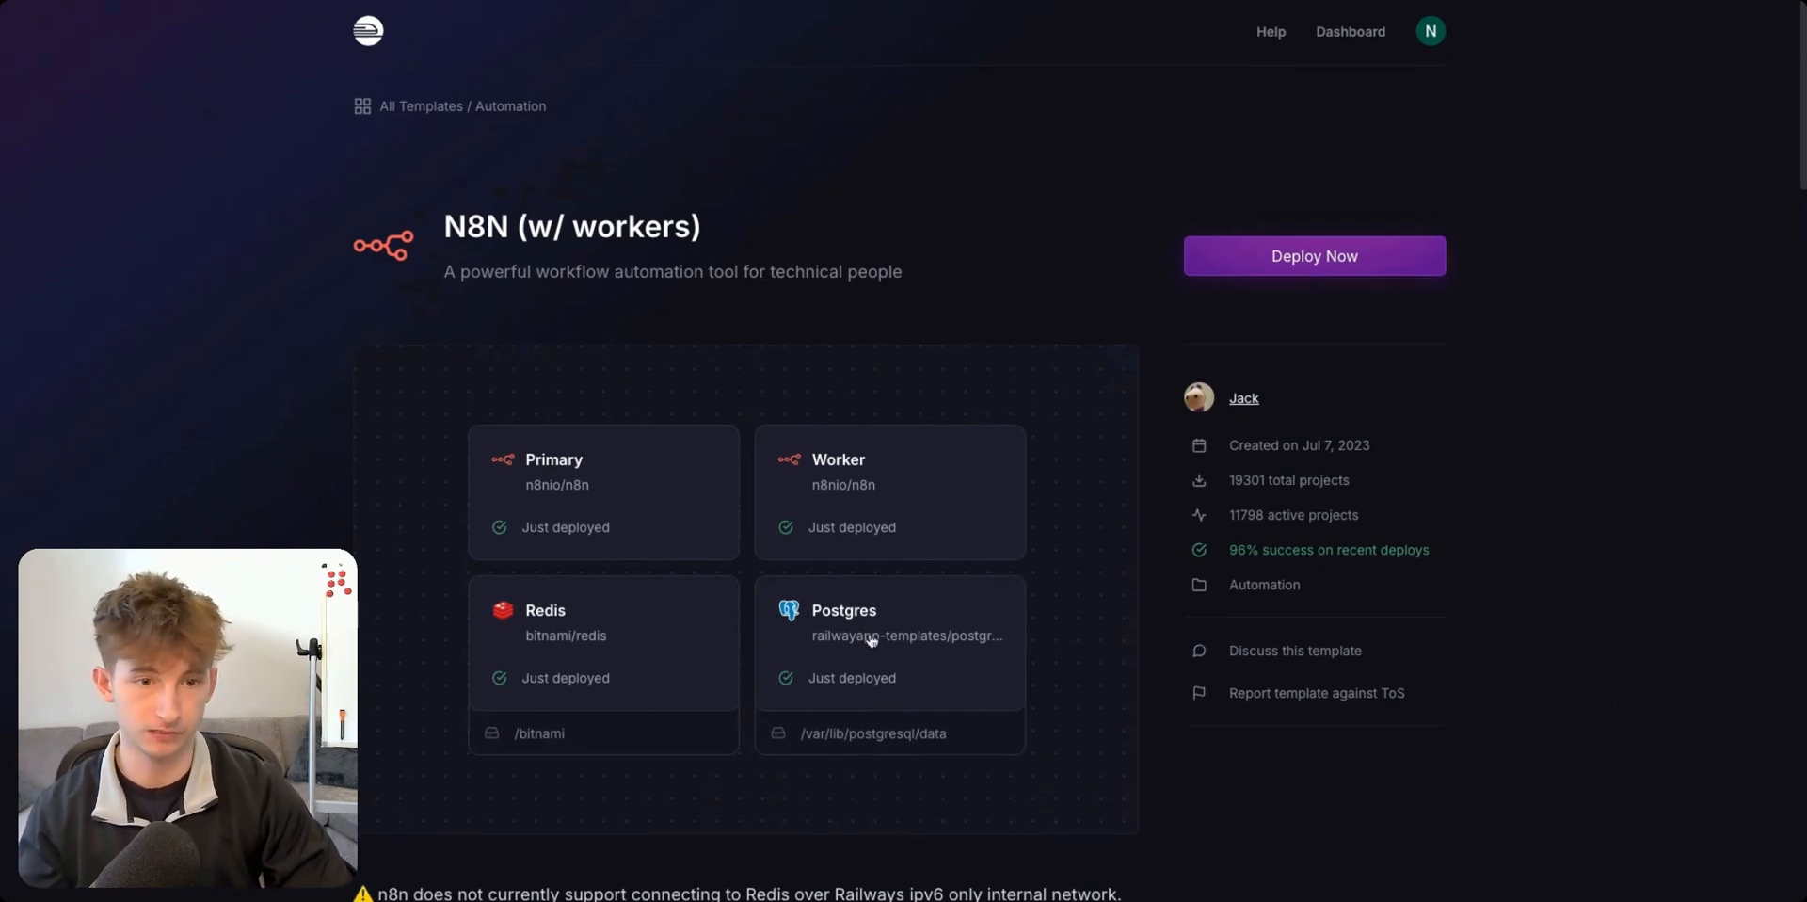
pyautogui.click(1313, 256)
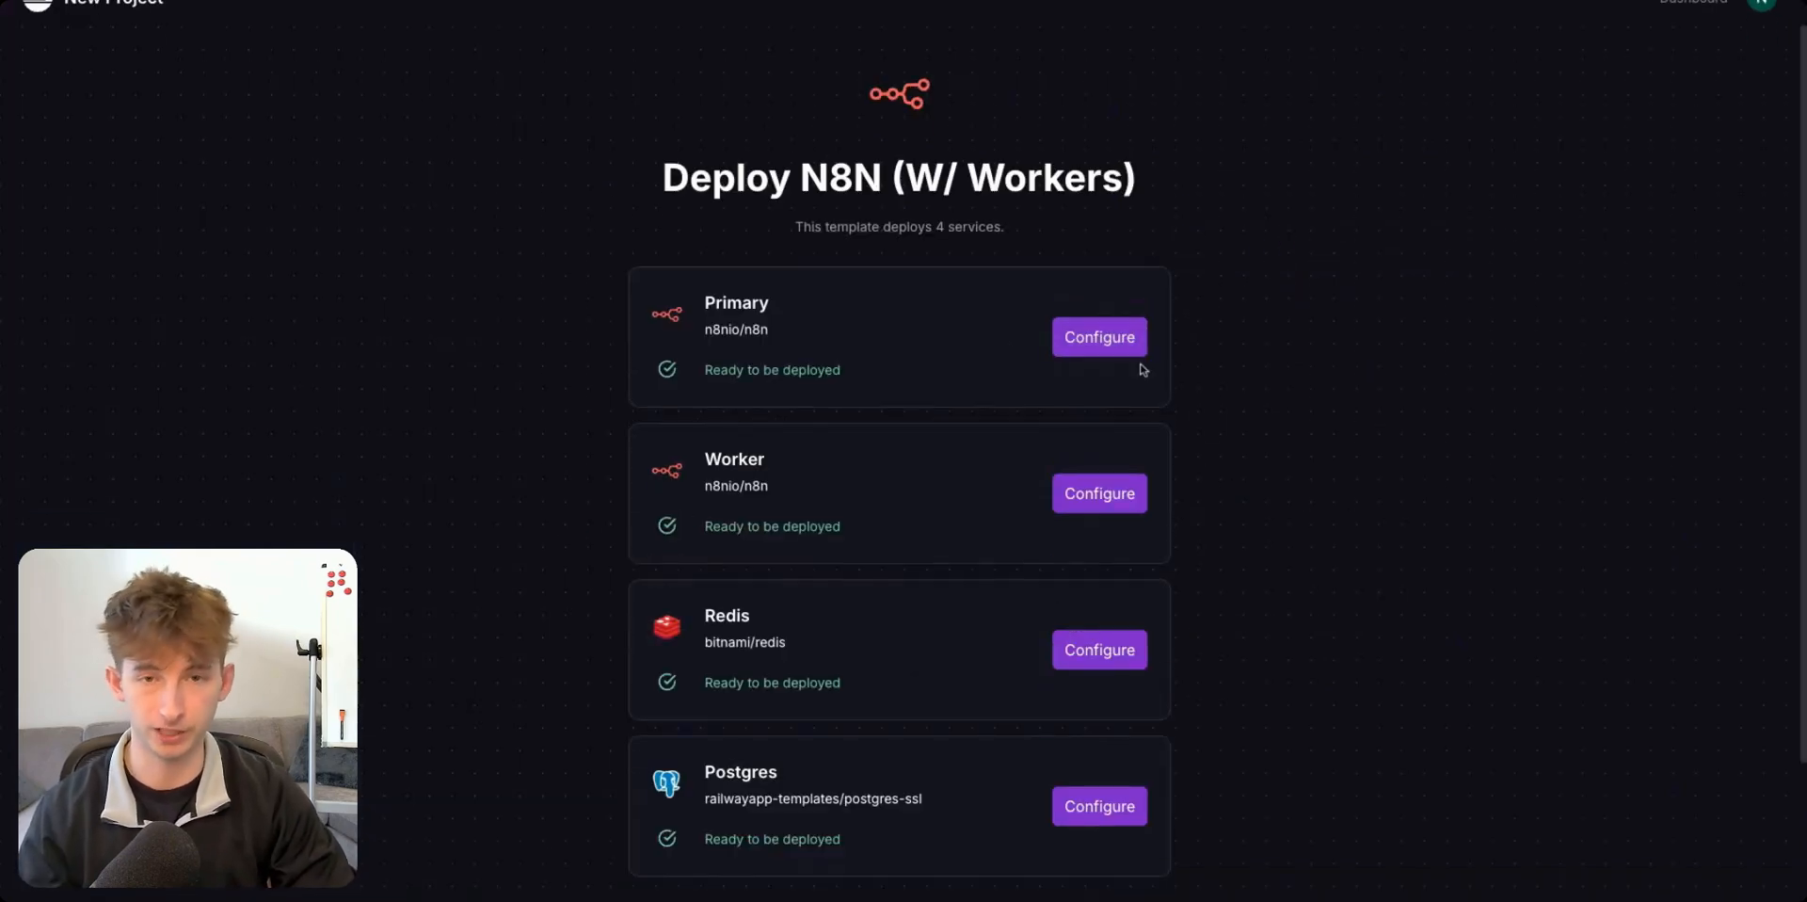
pyautogui.scroll(3)
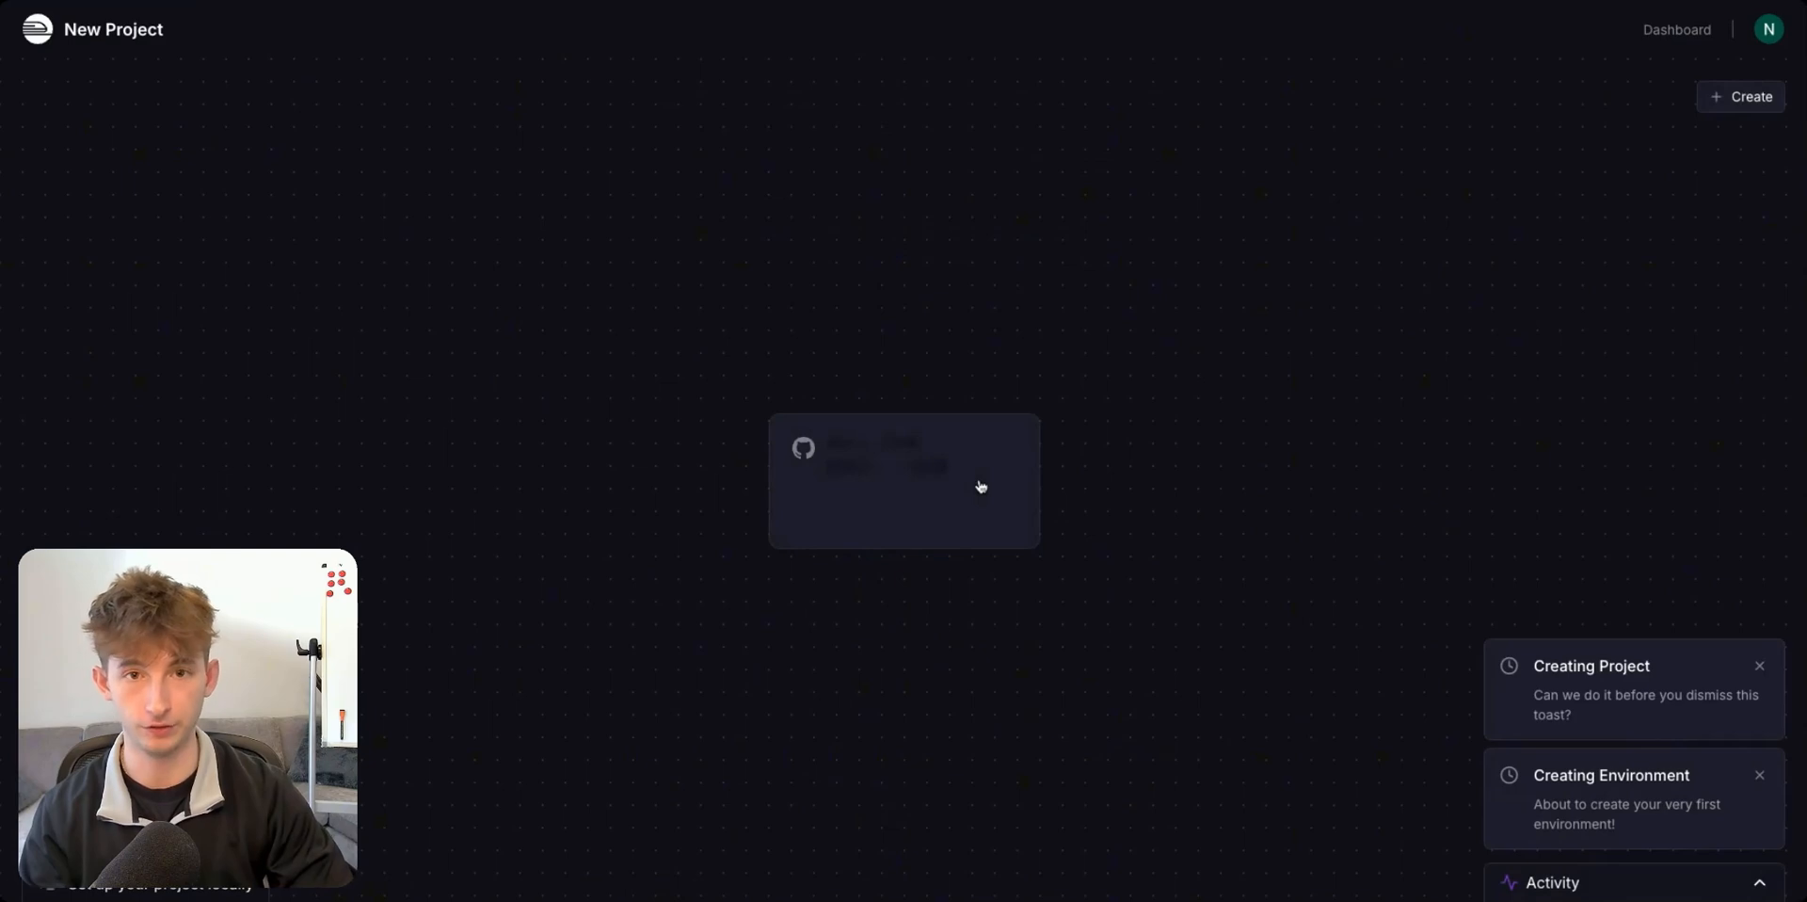
# Open the deployed Primary service to view its deploy logs.
pyautogui.click(904, 481)
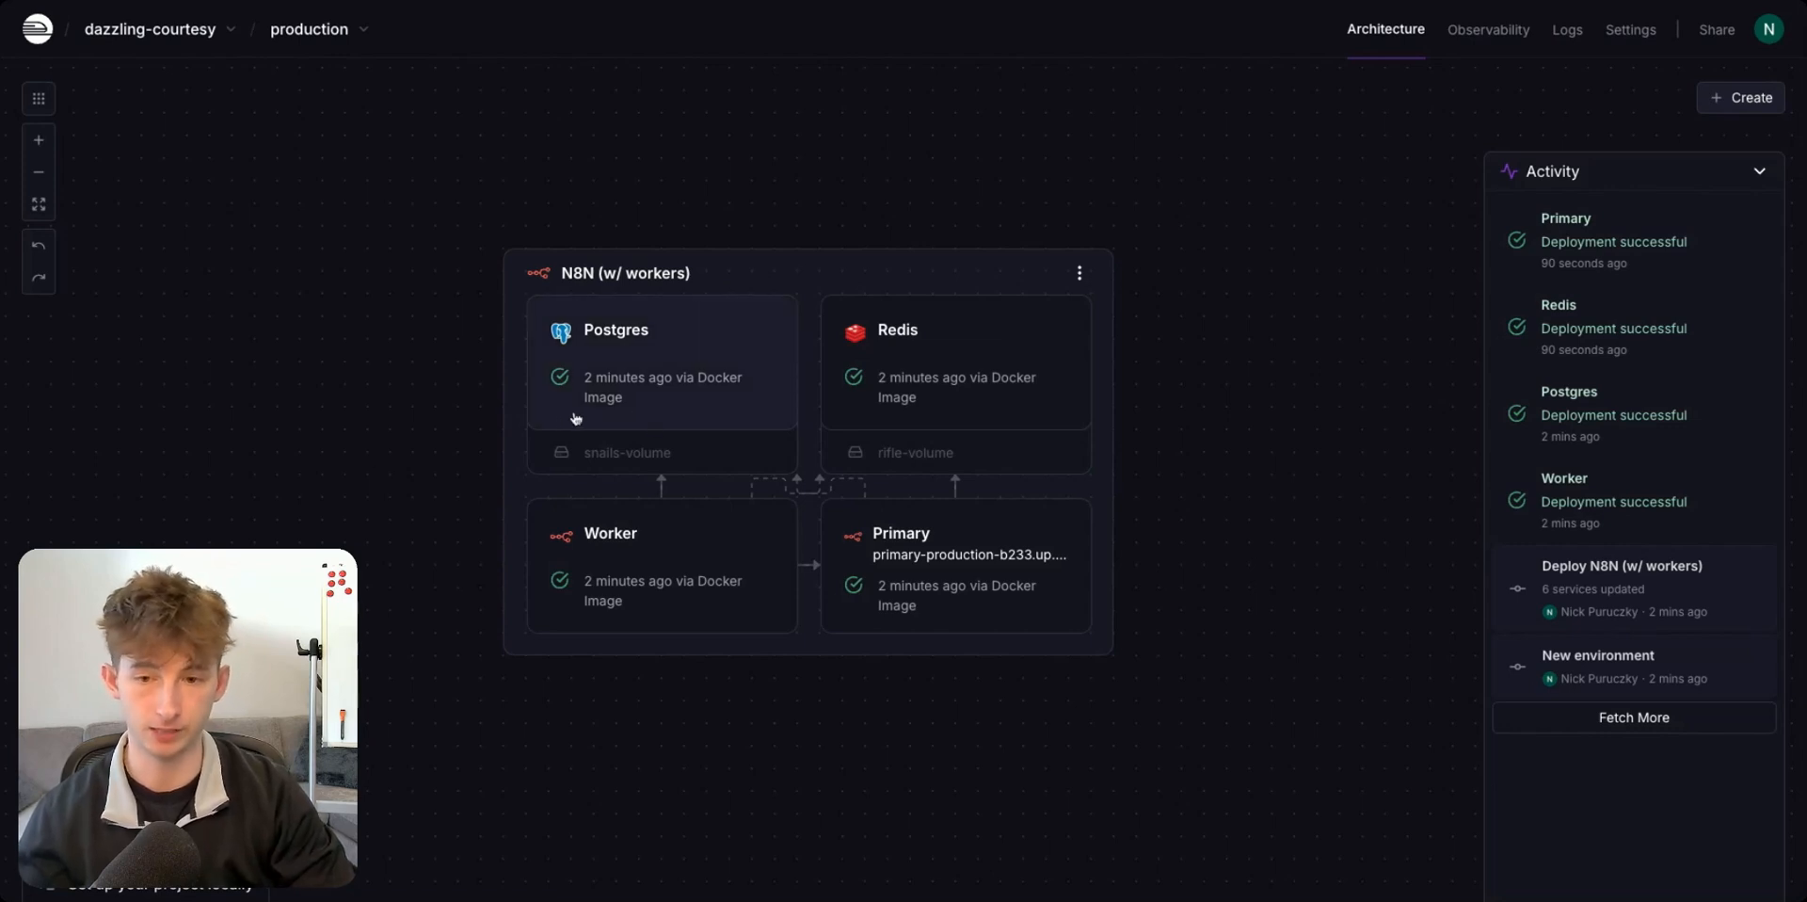
pyautogui.moveTo(910, 381)
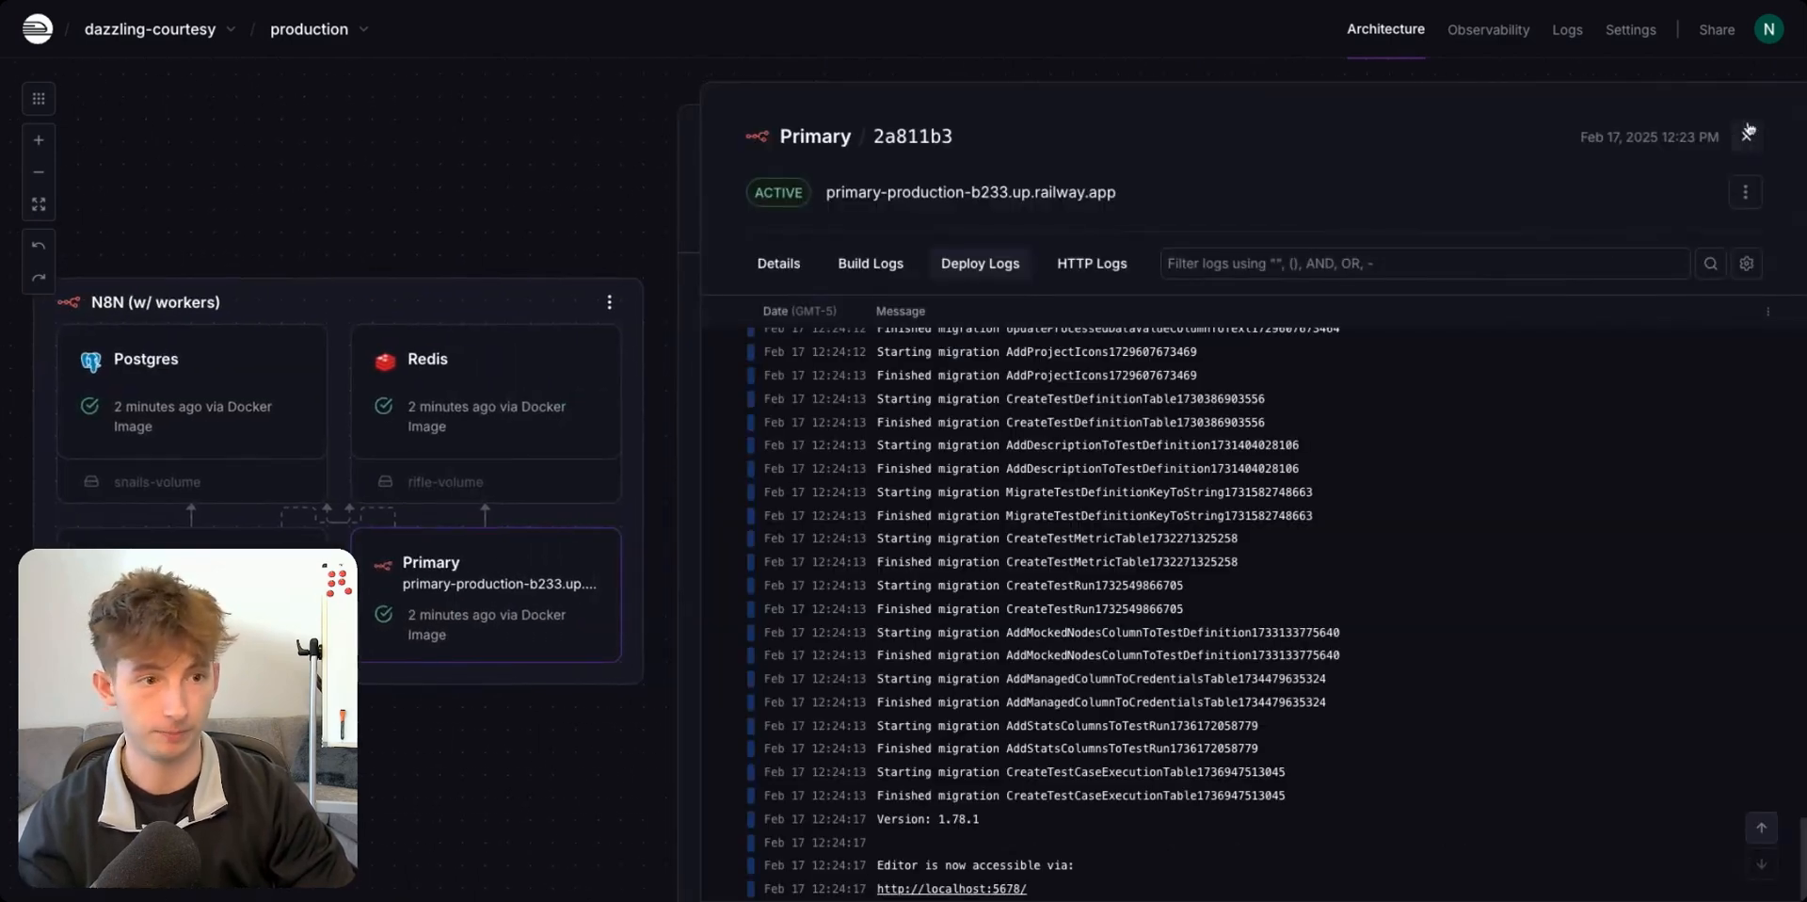
# View the Primary service's networking settings, cancelling the custom domain dialog.
pyautogui.click(1746, 133)
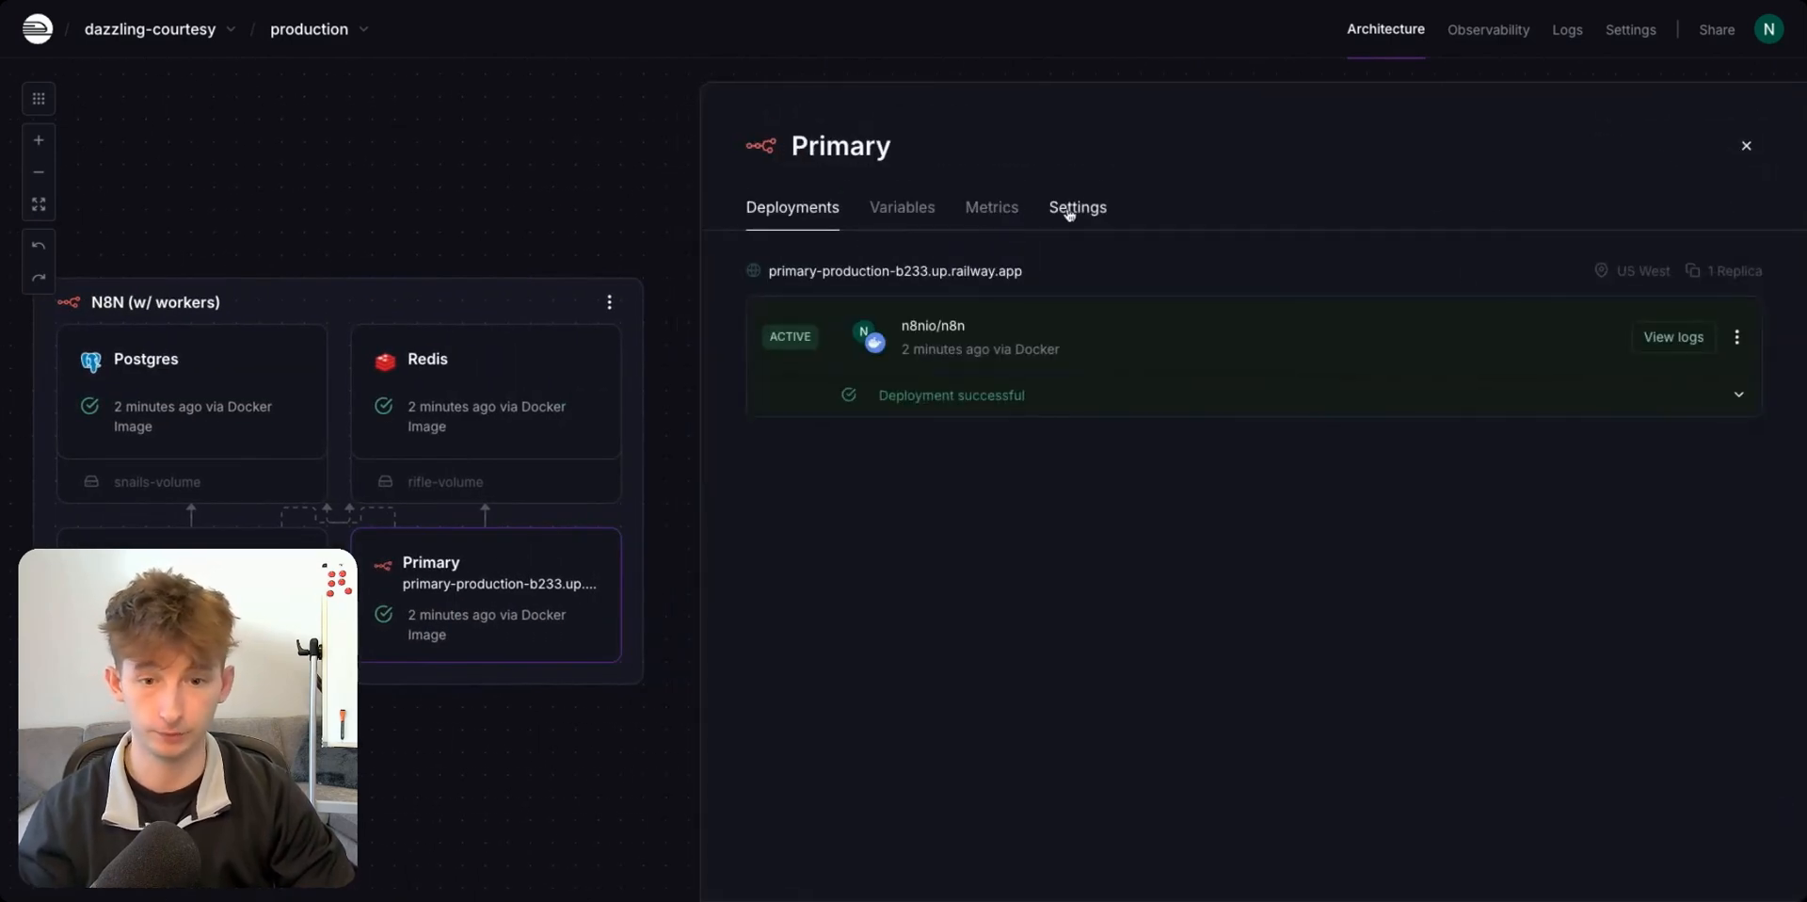
pyautogui.click(1076, 206)
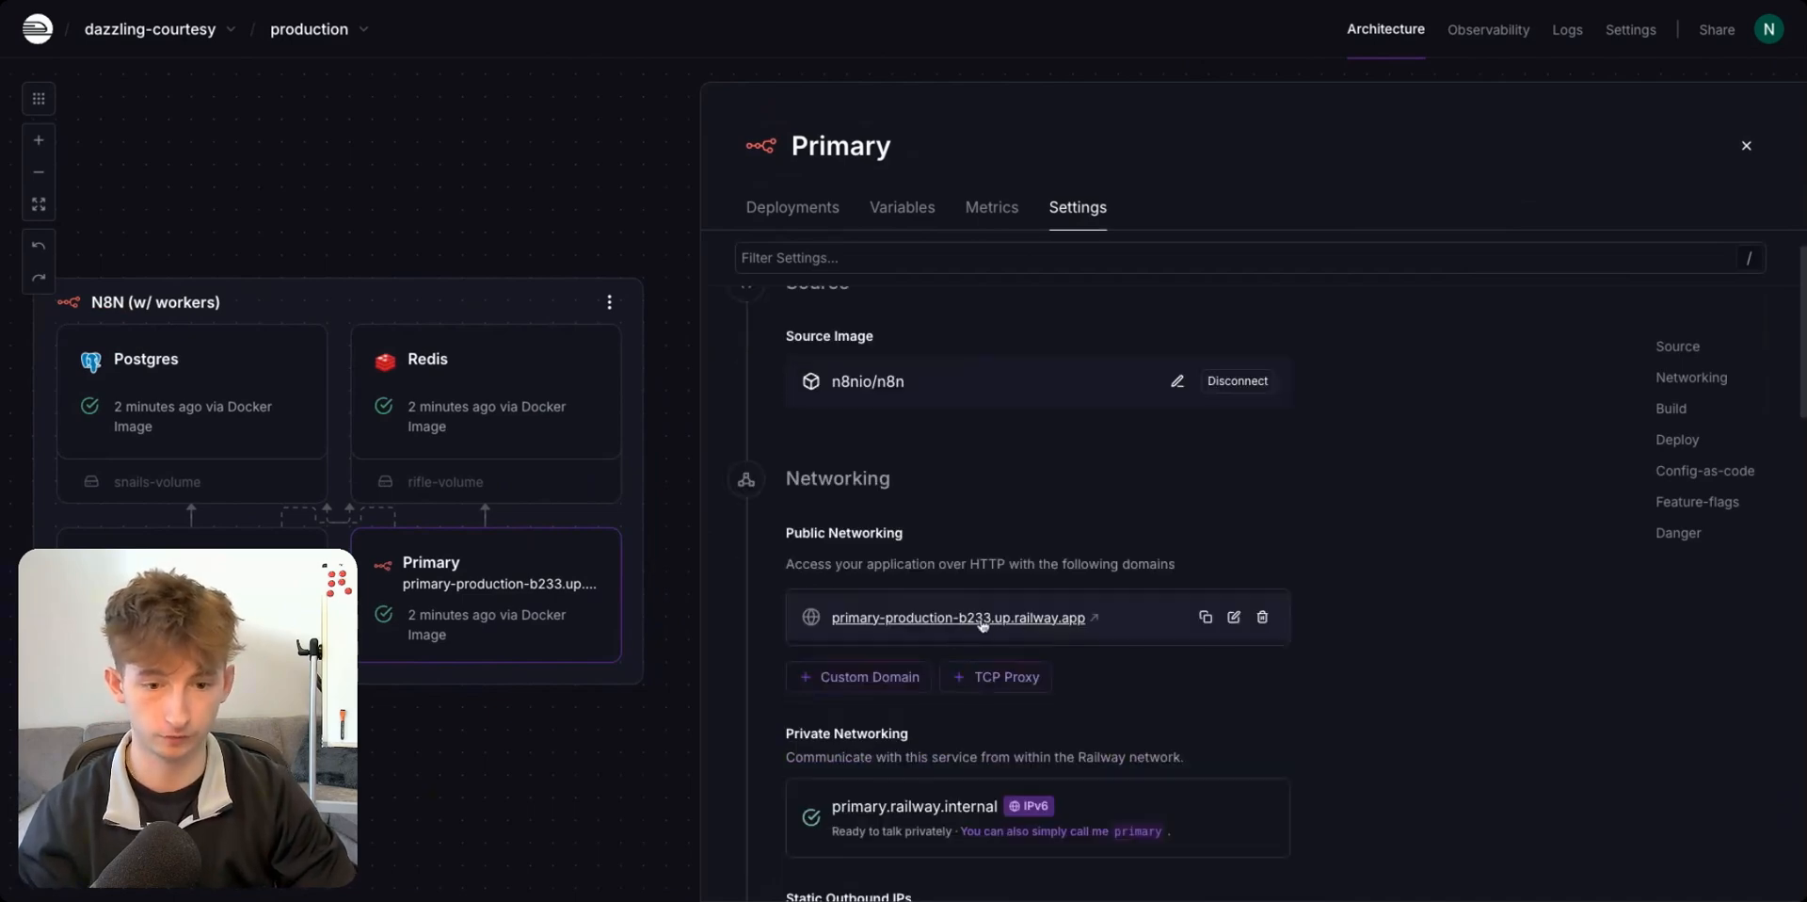
pyautogui.scroll(-3)
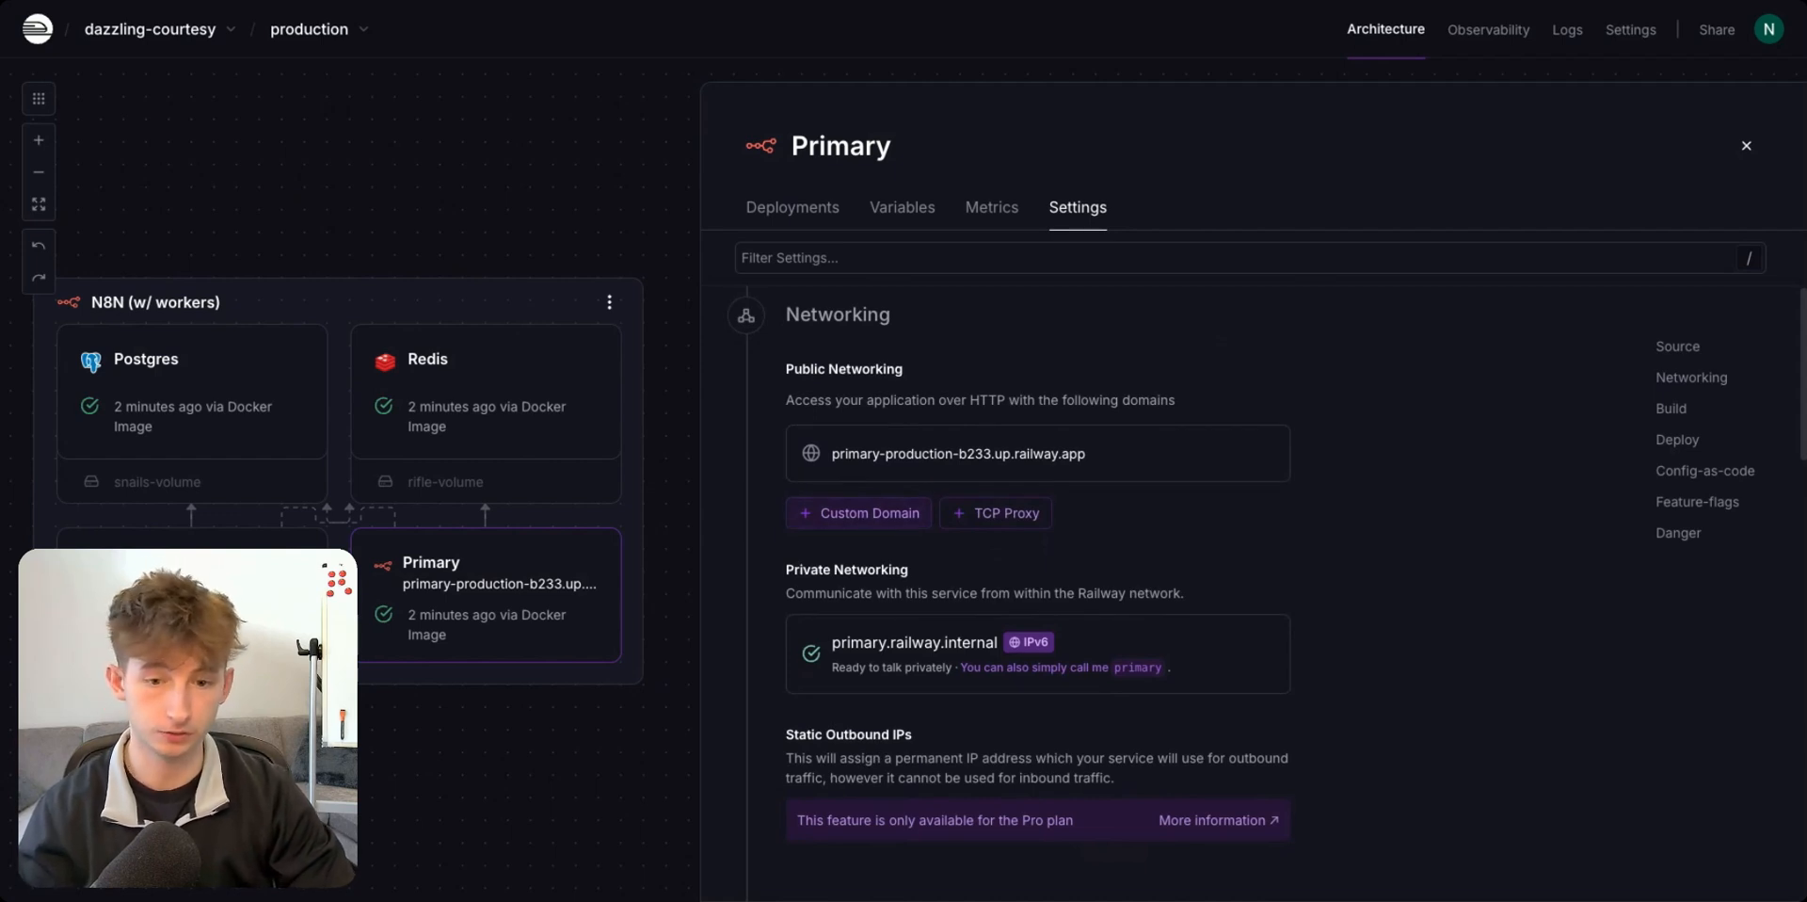
pyautogui.moveTo(952, 533)
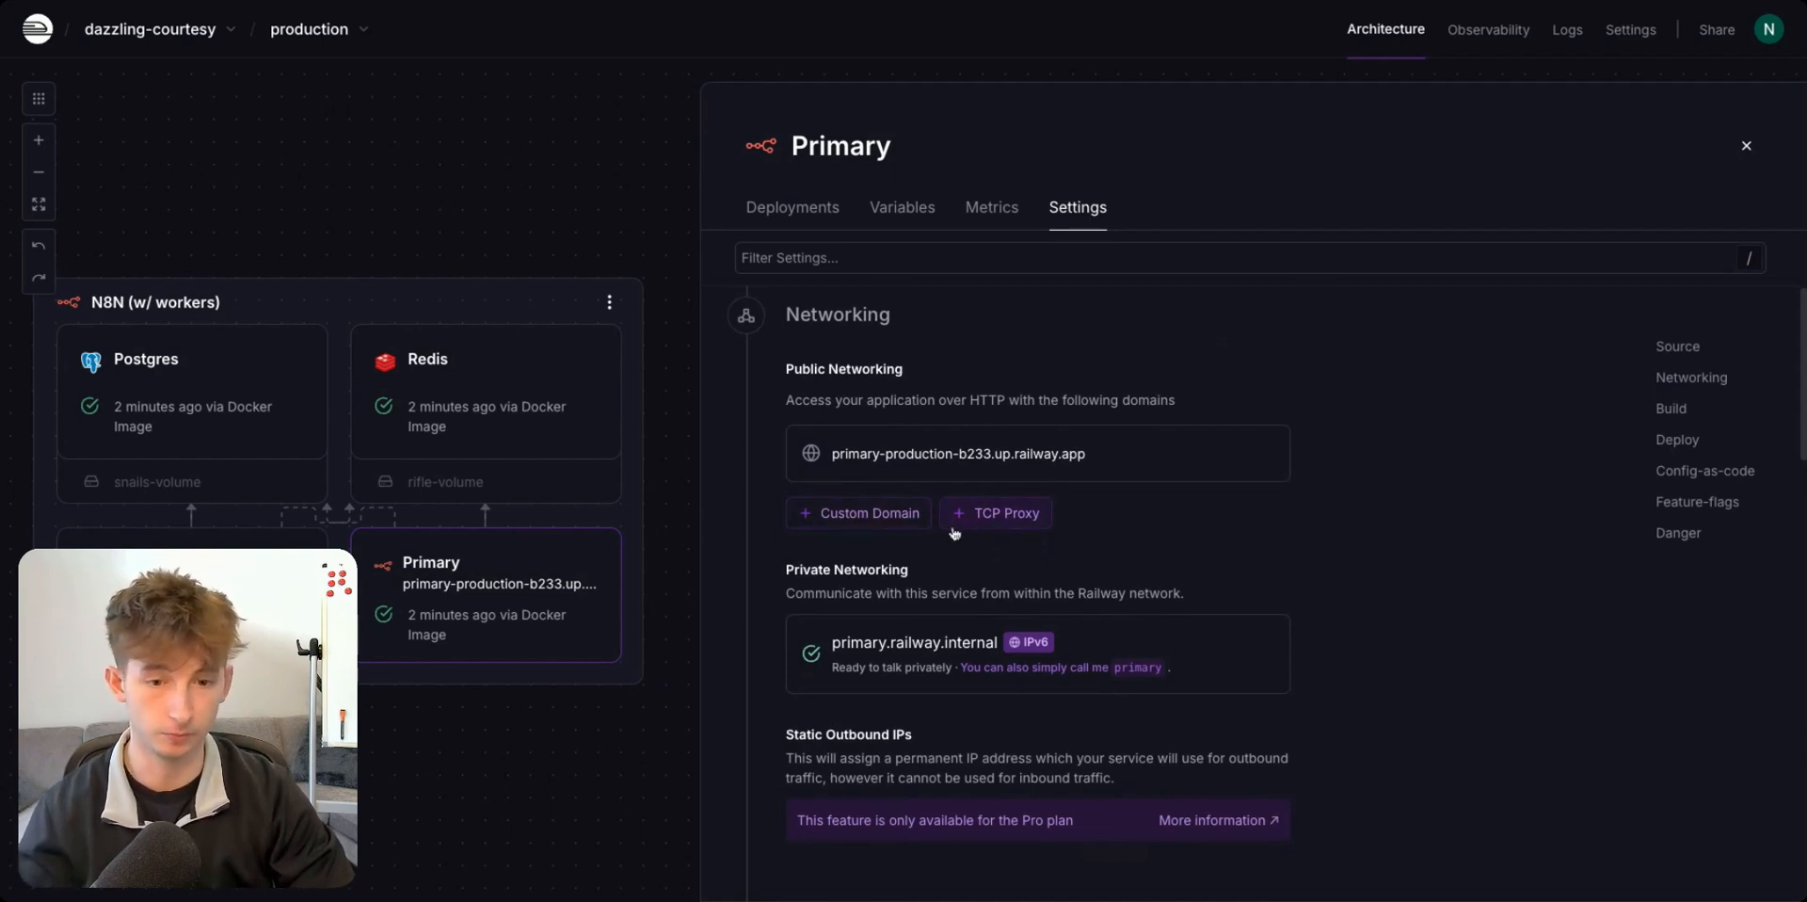
pyautogui.click(858, 512)
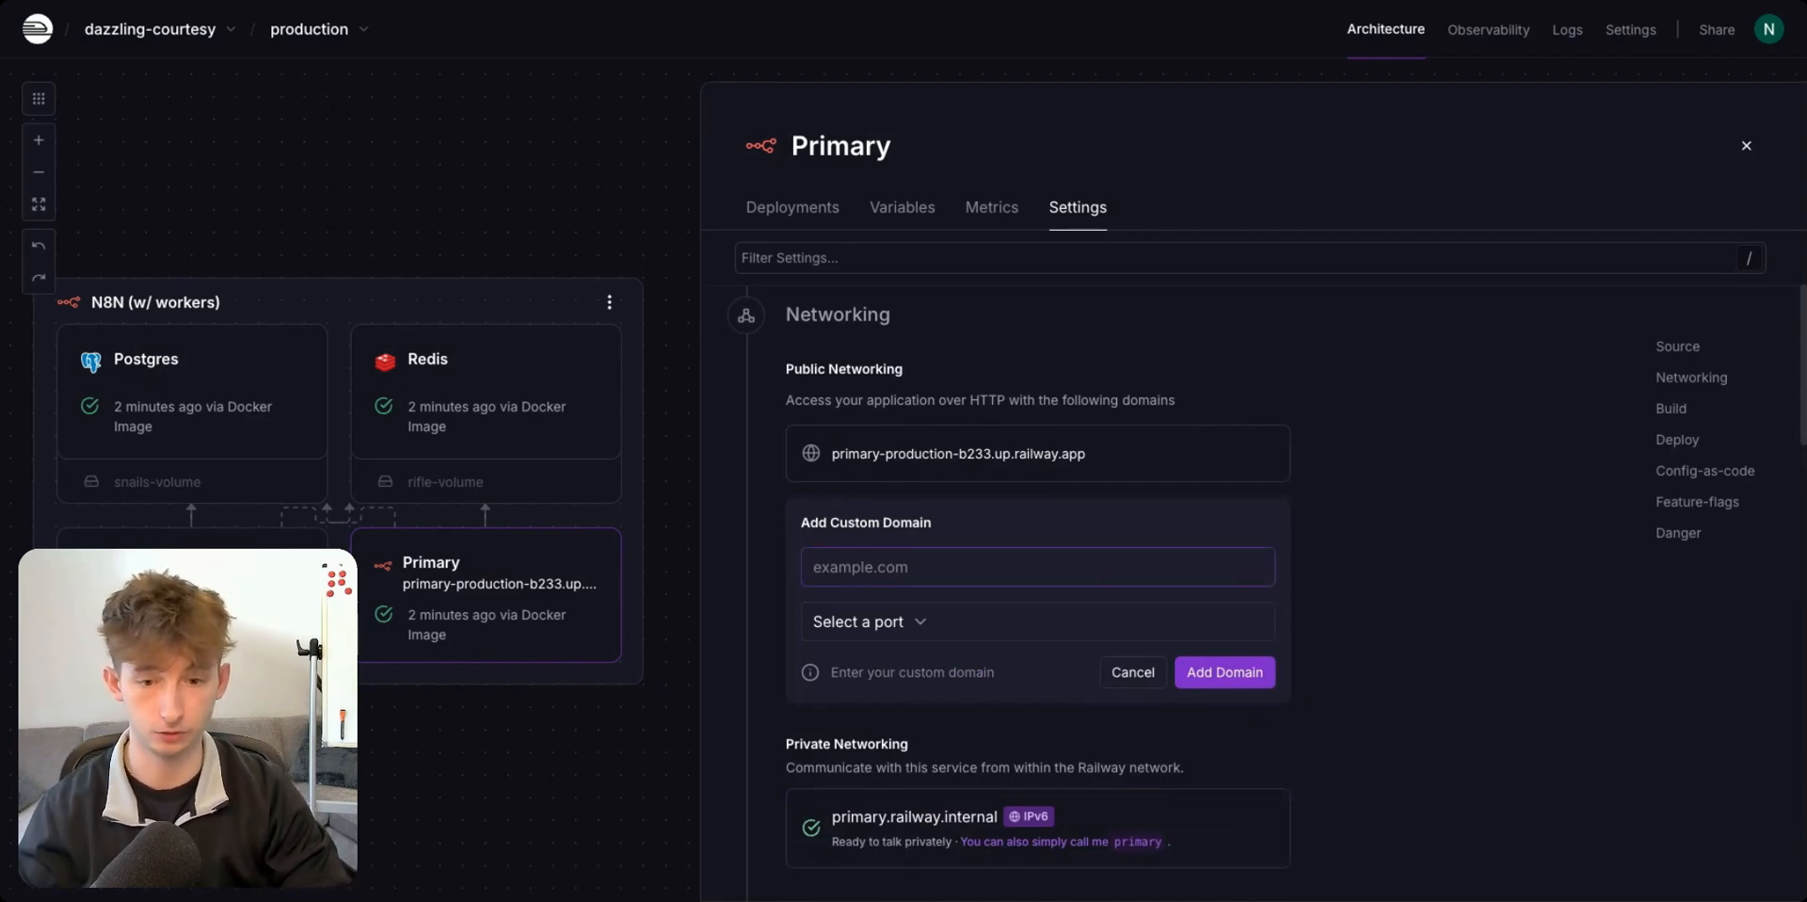
pyautogui.click(869, 621)
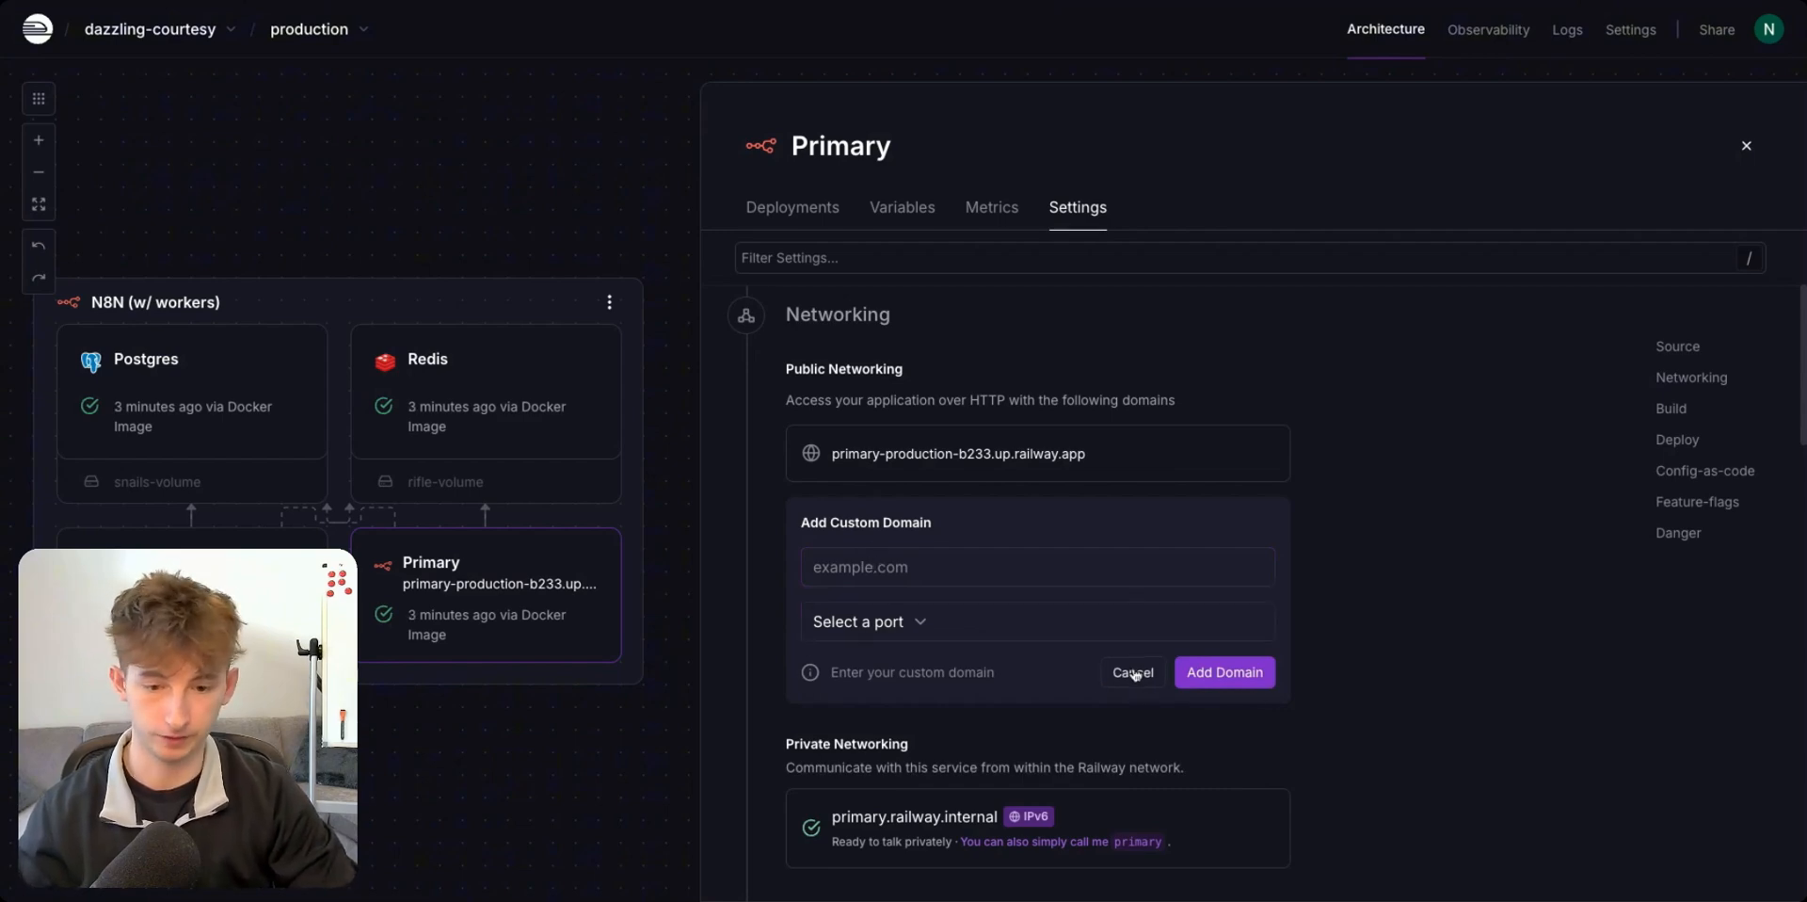
pyautogui.click(1131, 672)
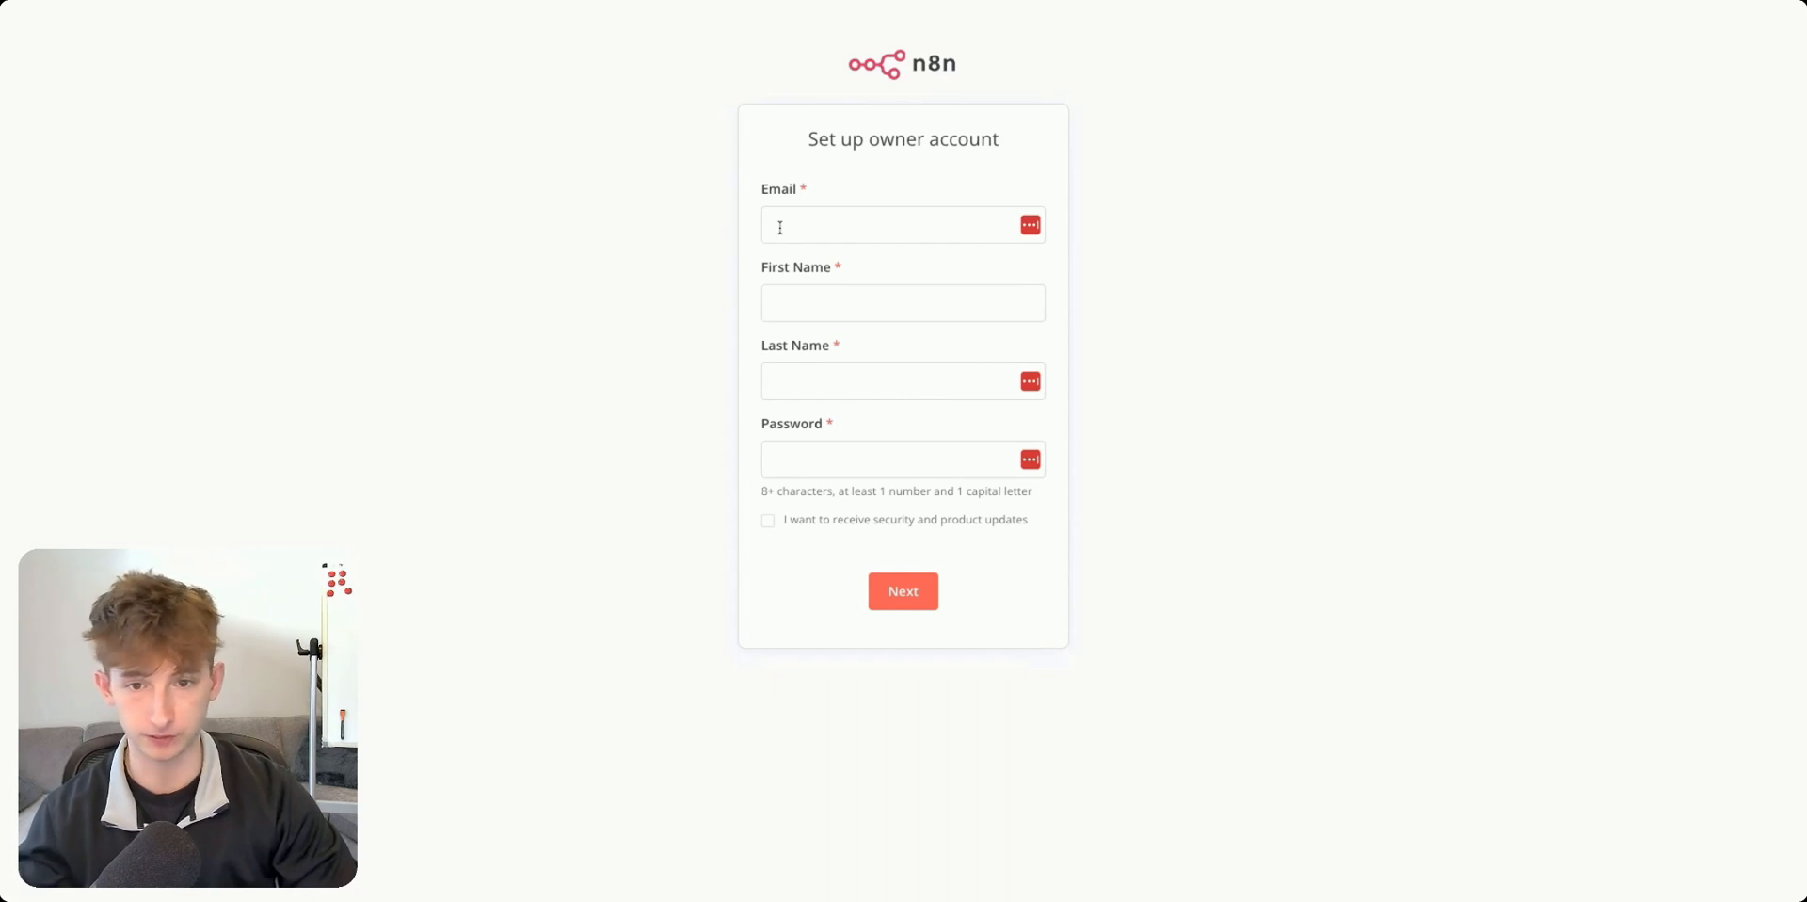
# Create the n8n owner account, answer the customization survey, and request a free license key.
pyautogui.click(902, 590)
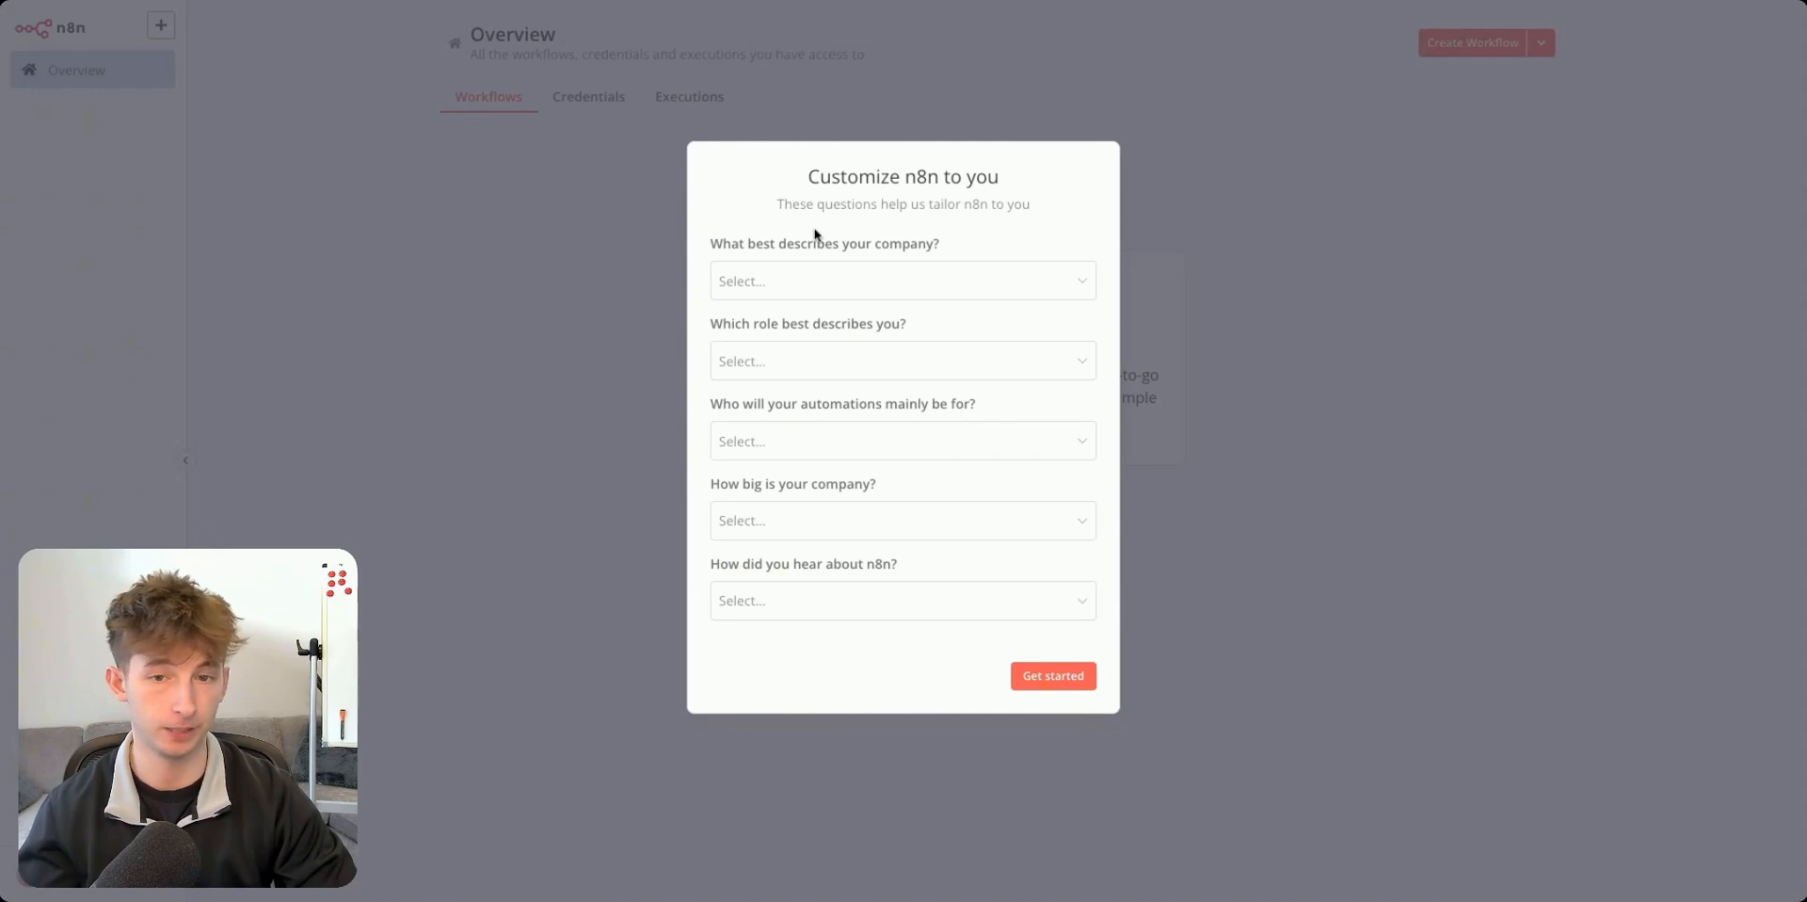
pyautogui.click(1051, 676)
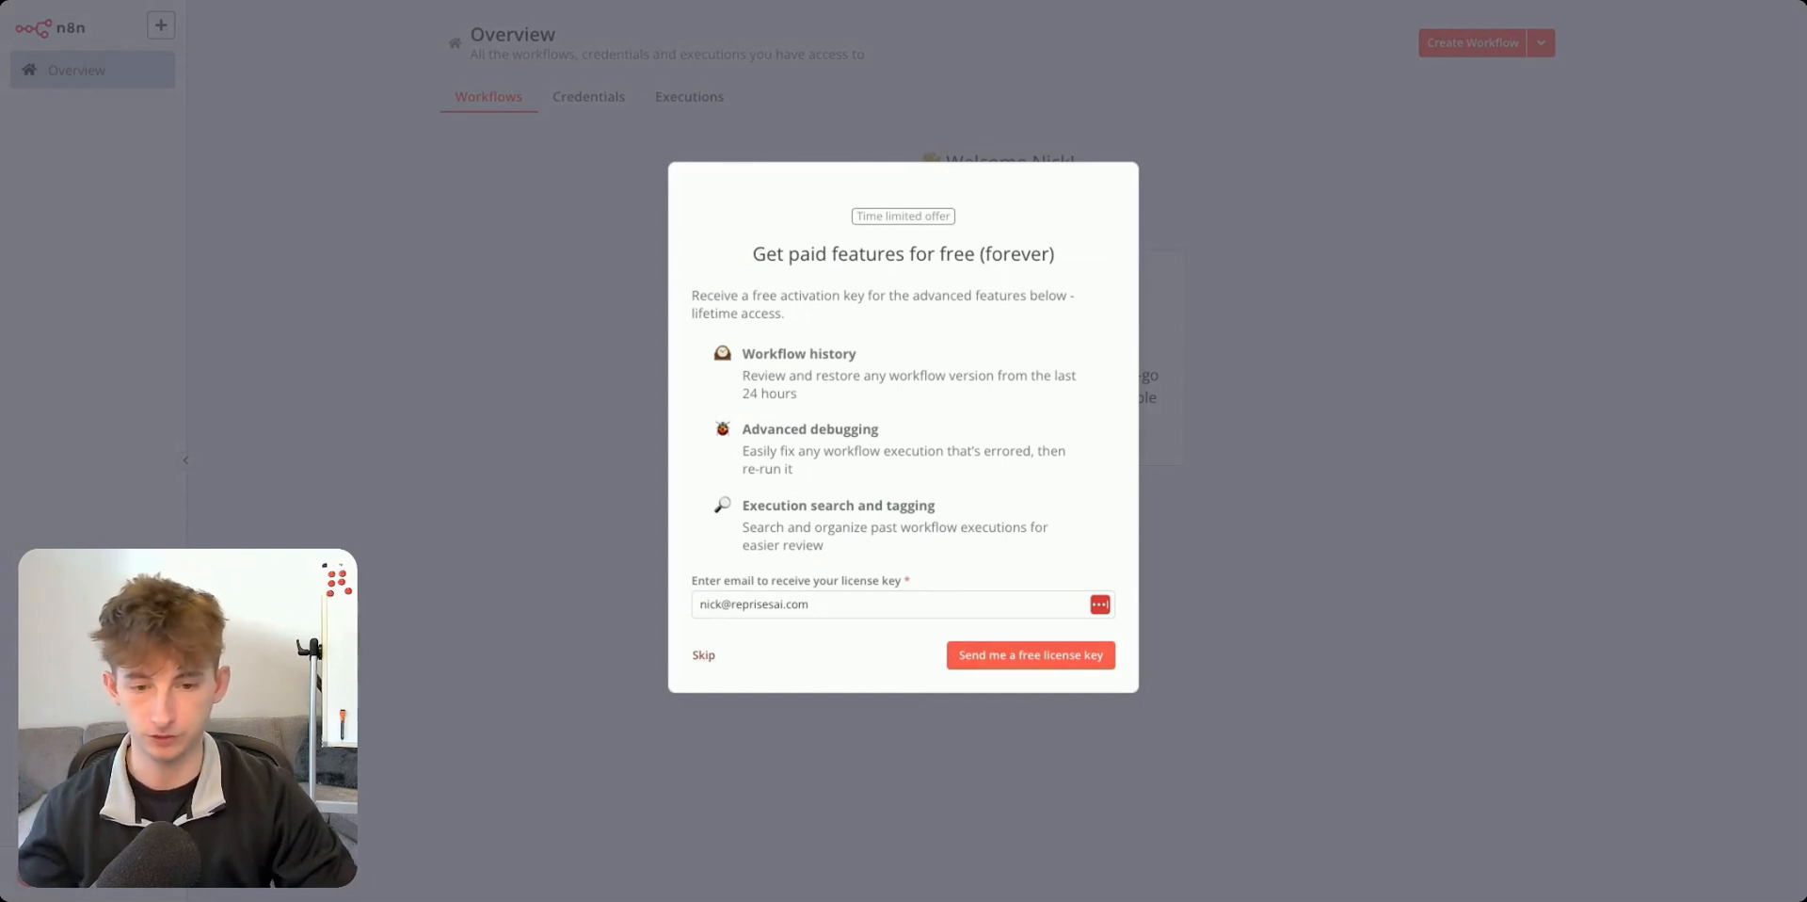
pyautogui.moveTo(1028, 654)
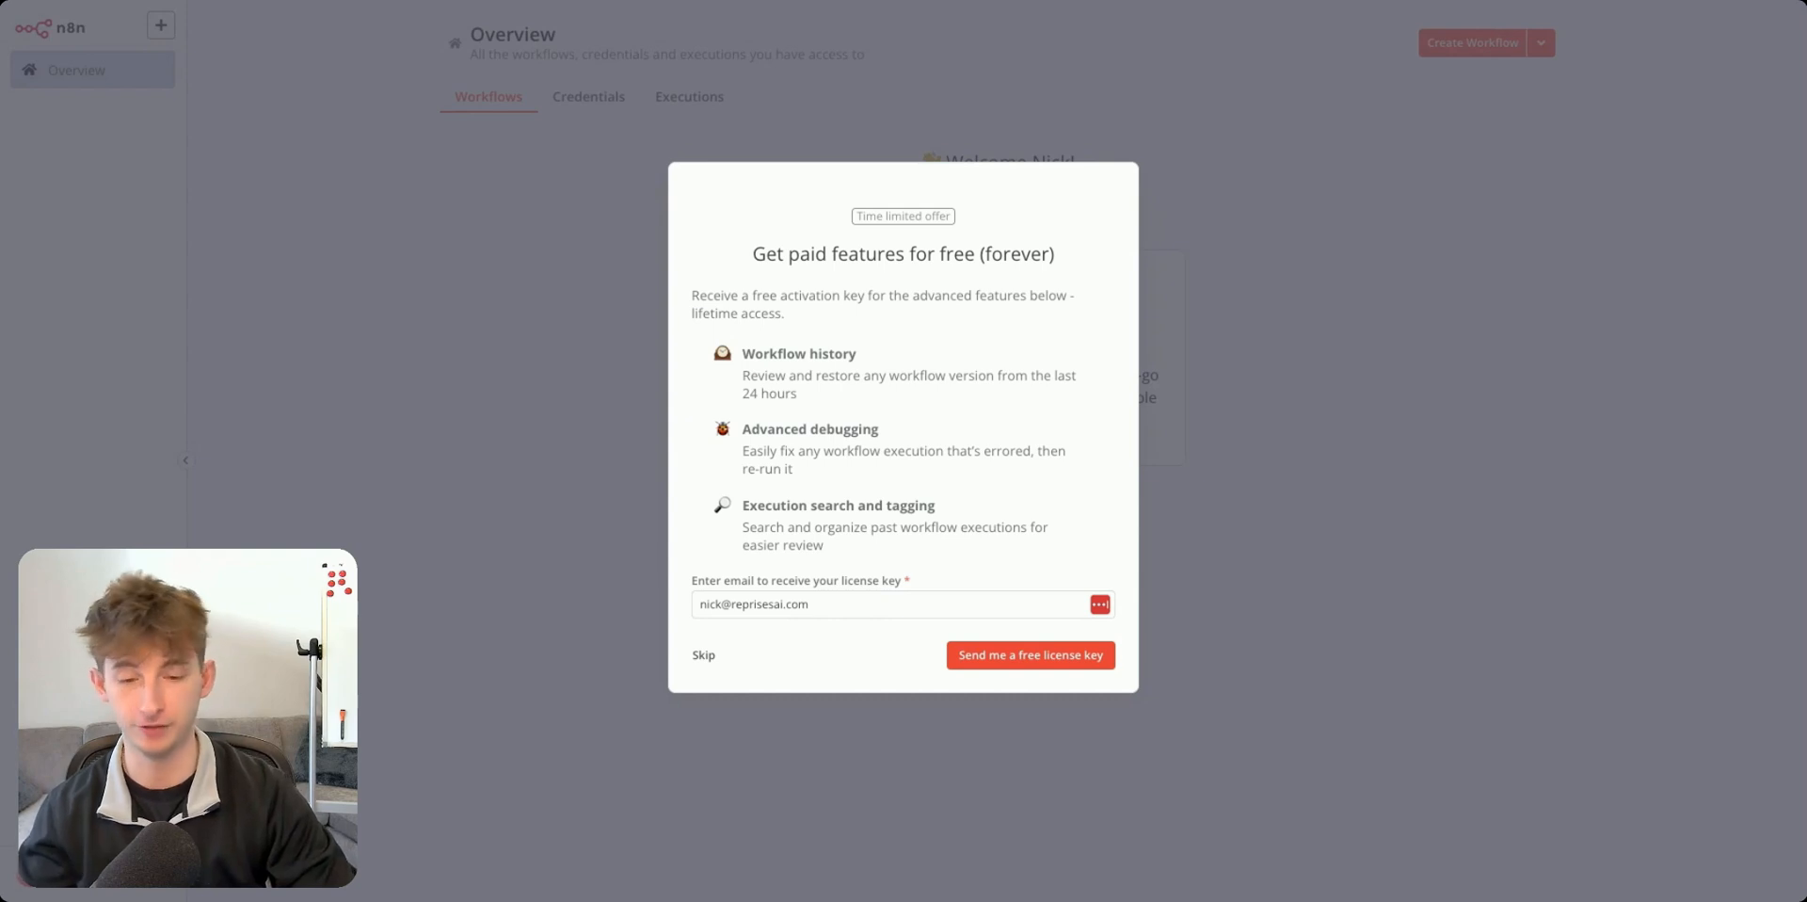
pyautogui.click(703, 655)
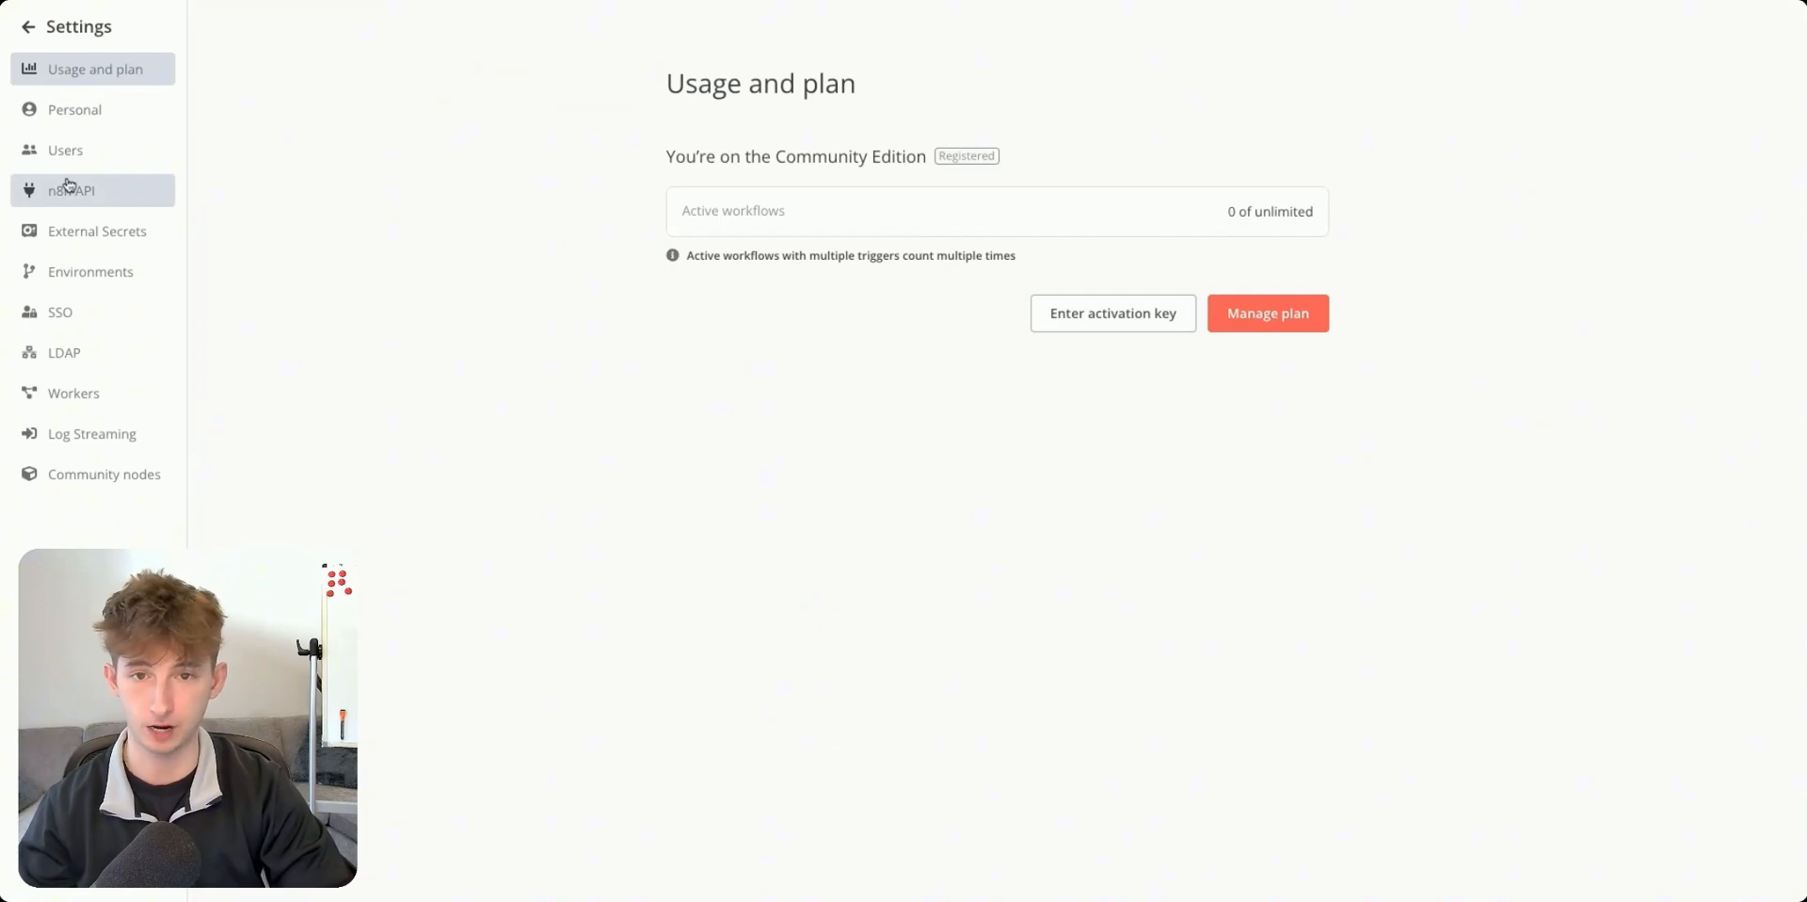
# Browse the n8n Settings sections, then return to the Overview welcome page.
pyautogui.click(26, 26)
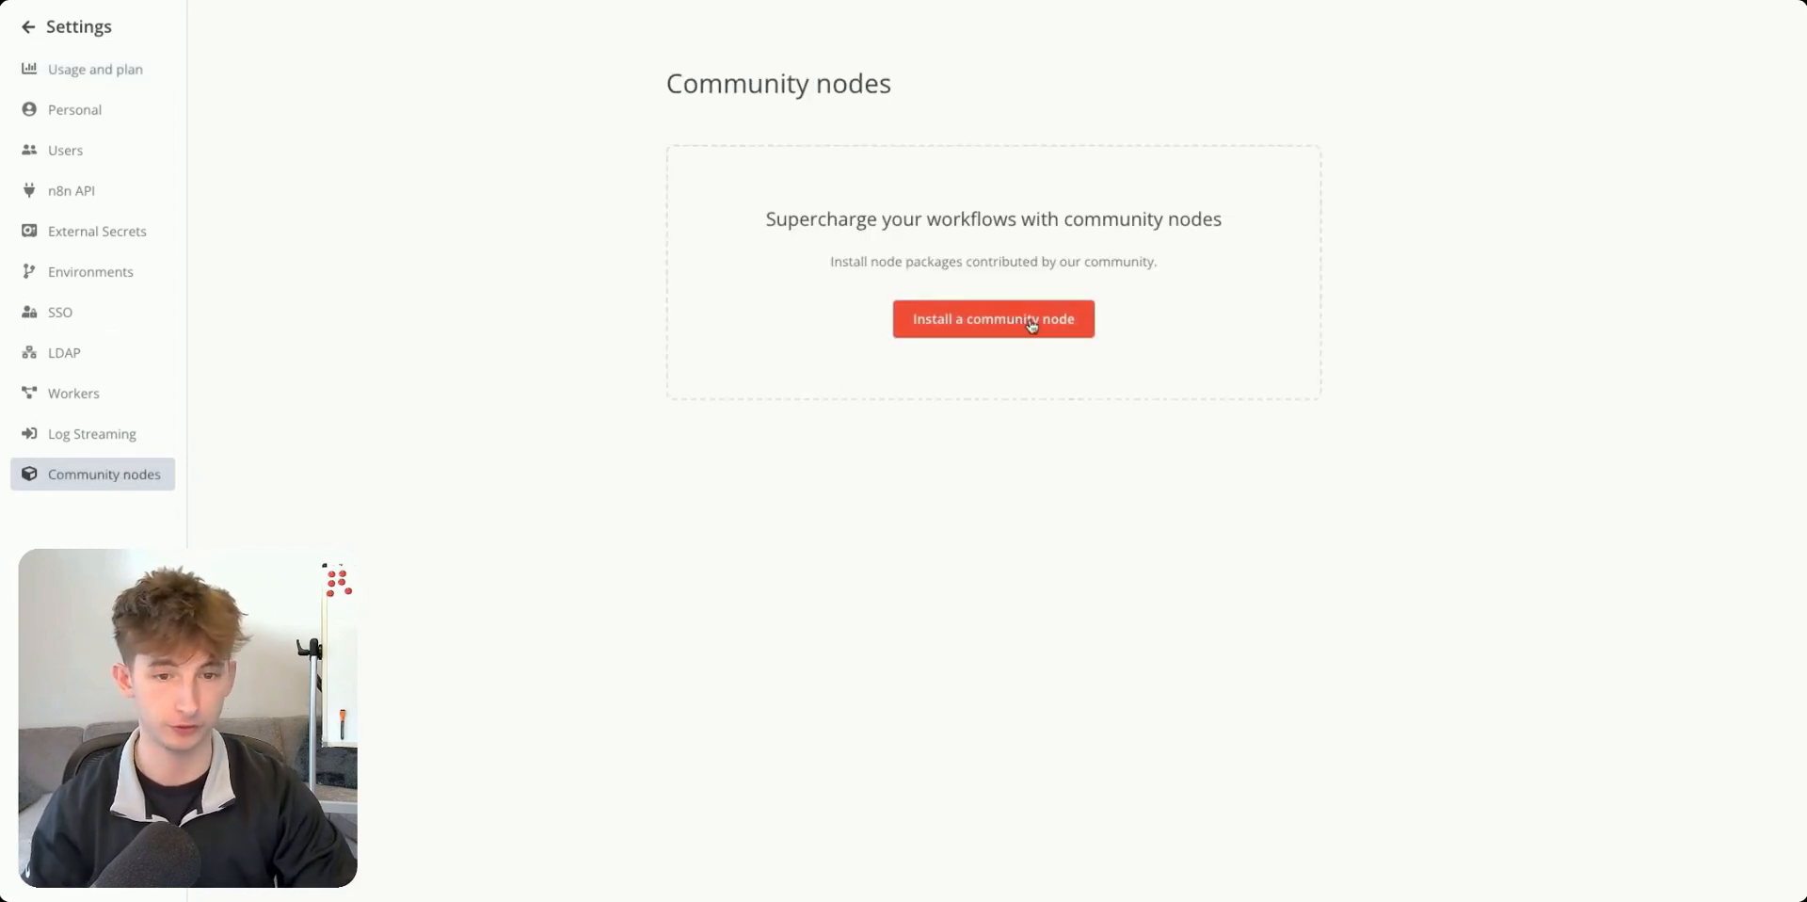
pyautogui.moveTo(837, 444)
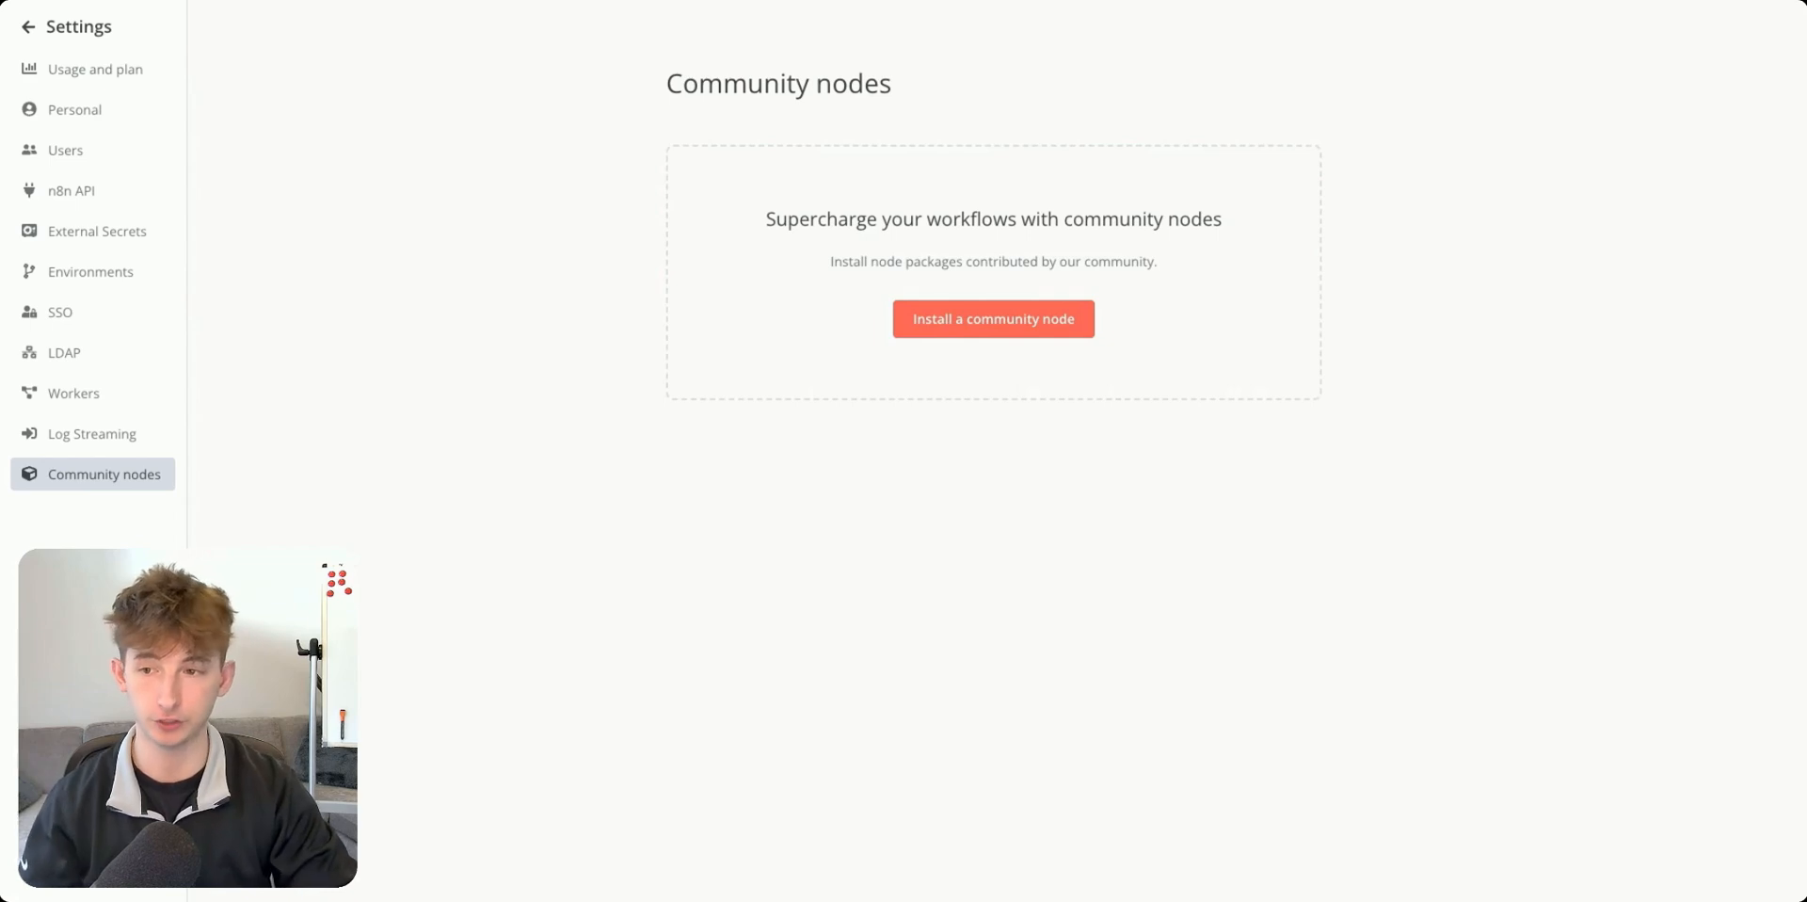
pyautogui.click(23, 27)
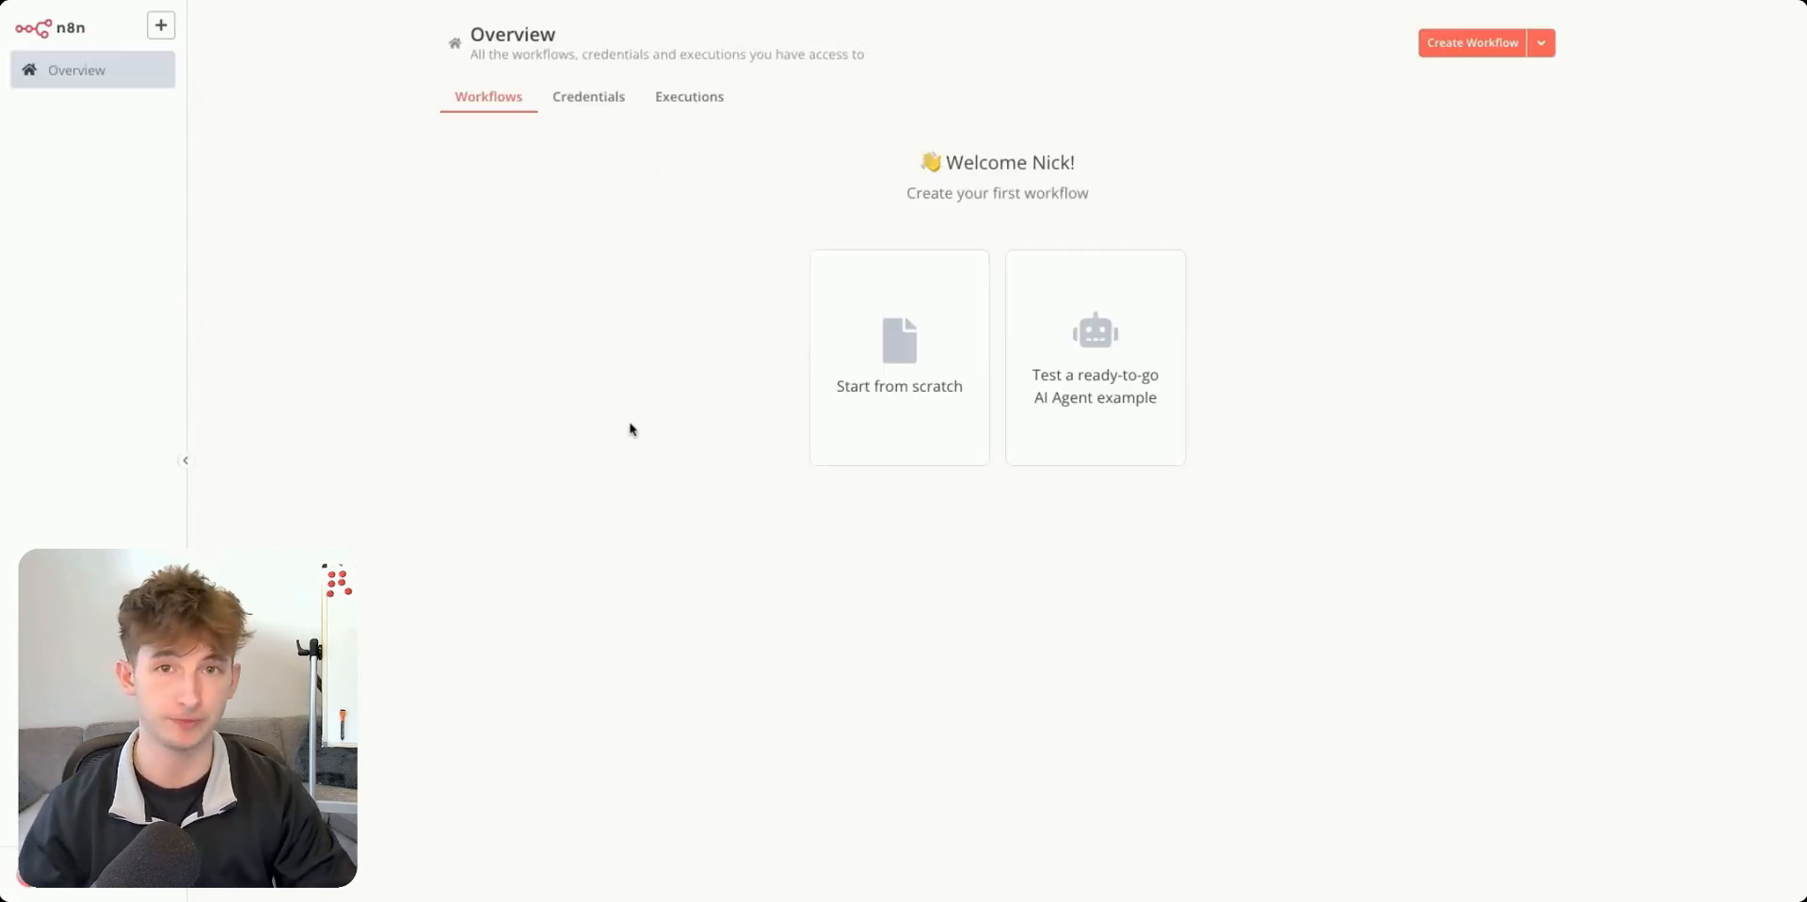